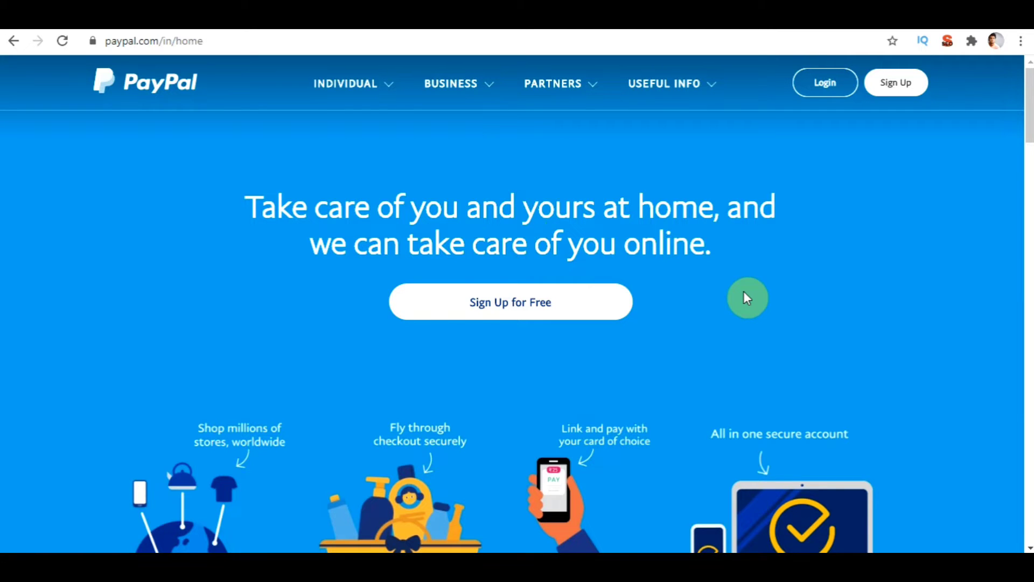
{"action": "mouse_move", "coordinate": [311, 56]}
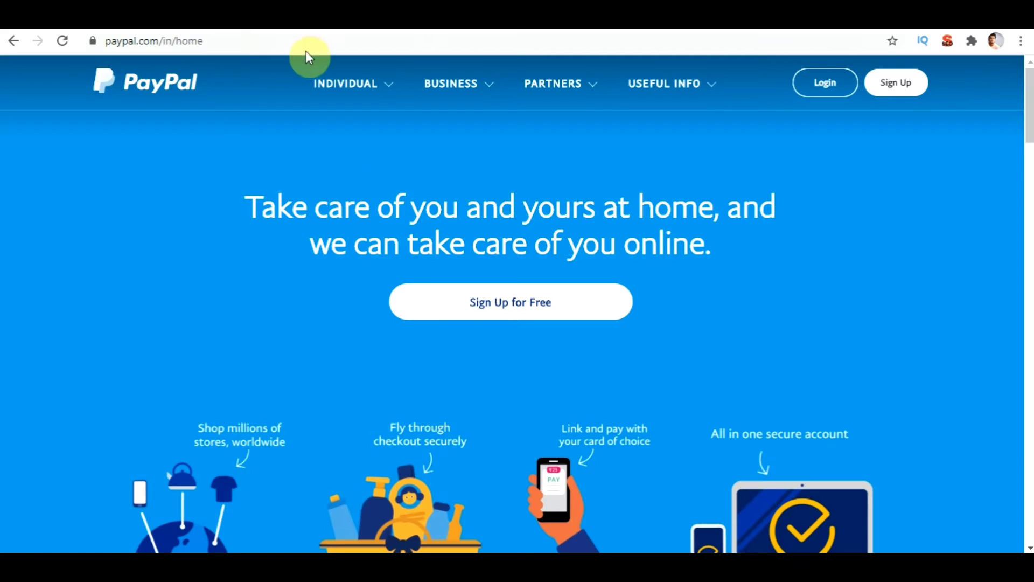
- Start a free PayPal sign-up and choose the Business Account type
{"action": "left_click", "coordinate": [346, 83]}
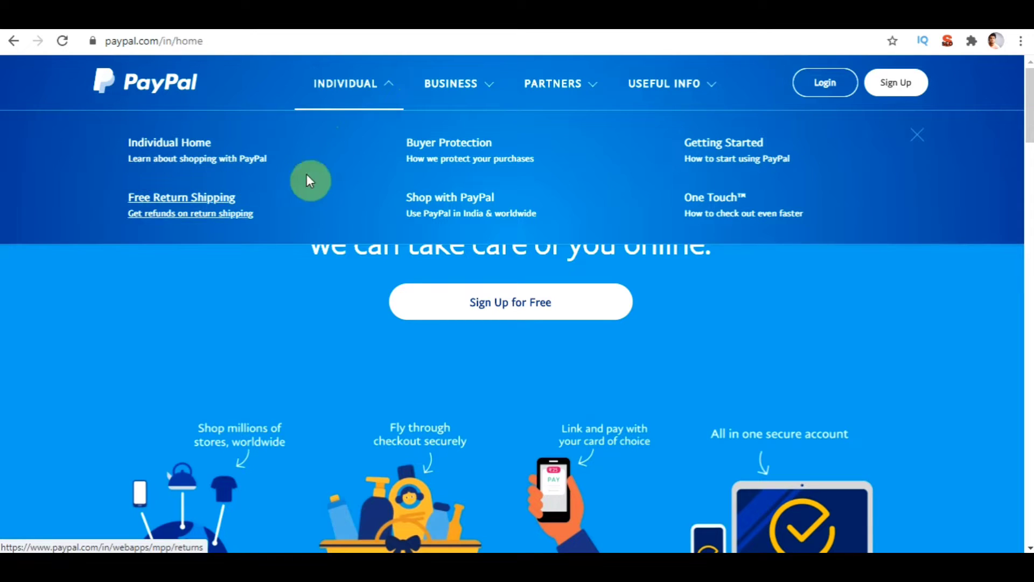
{"action": "mouse_move", "coordinate": [448, 143]}
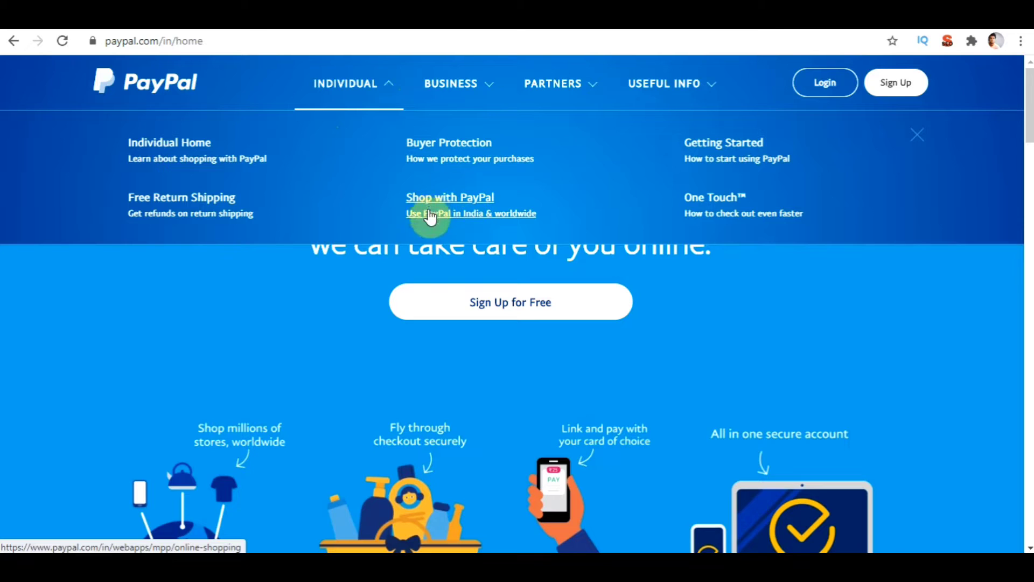
{"action": "mouse_move", "coordinate": [540, 219]}
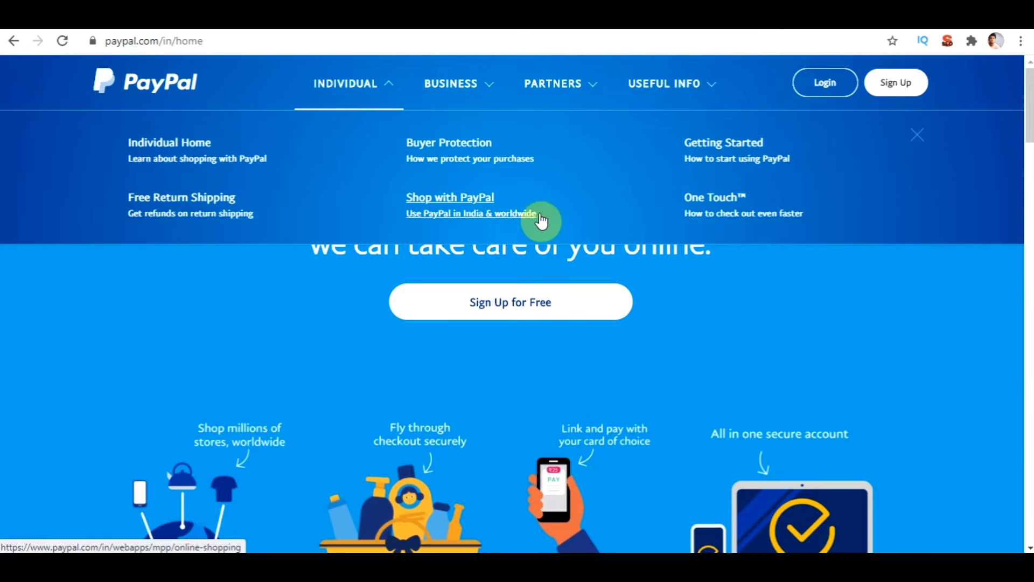
{"action": "mouse_move", "coordinate": [679, 224]}
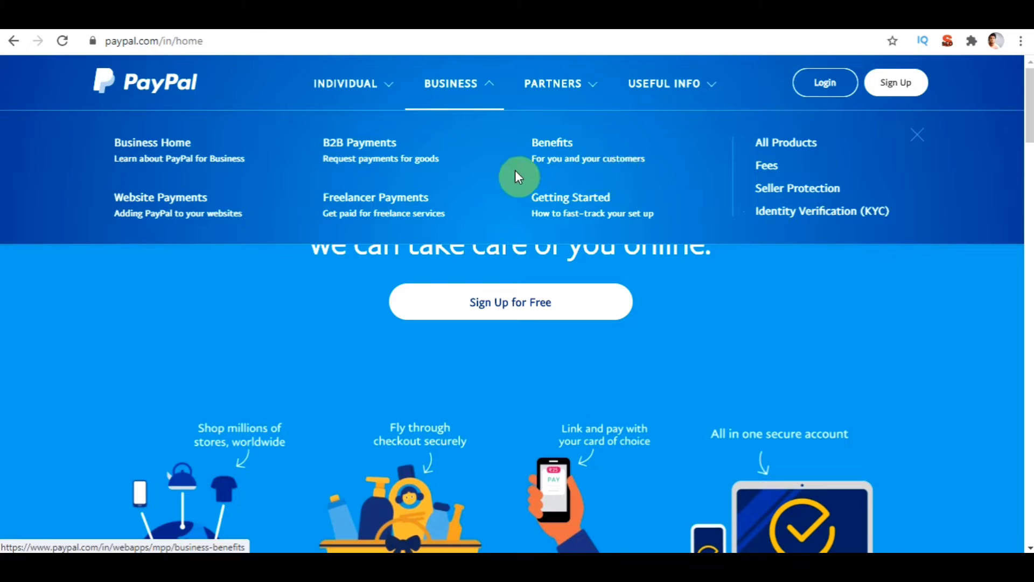
{"action": "mouse_move", "coordinate": [185, 205]}
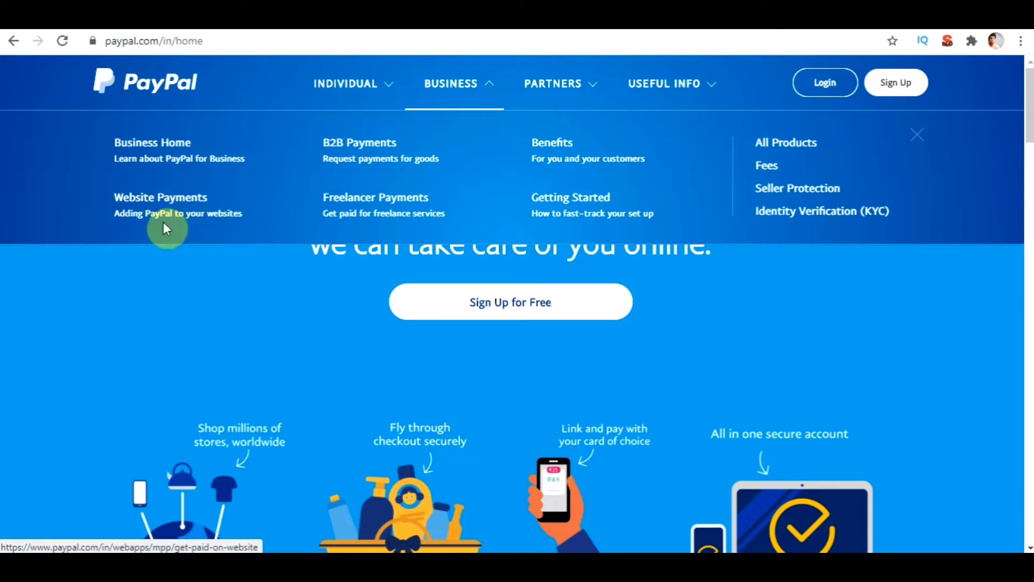
{"action": "mouse_move", "coordinate": [374, 204]}
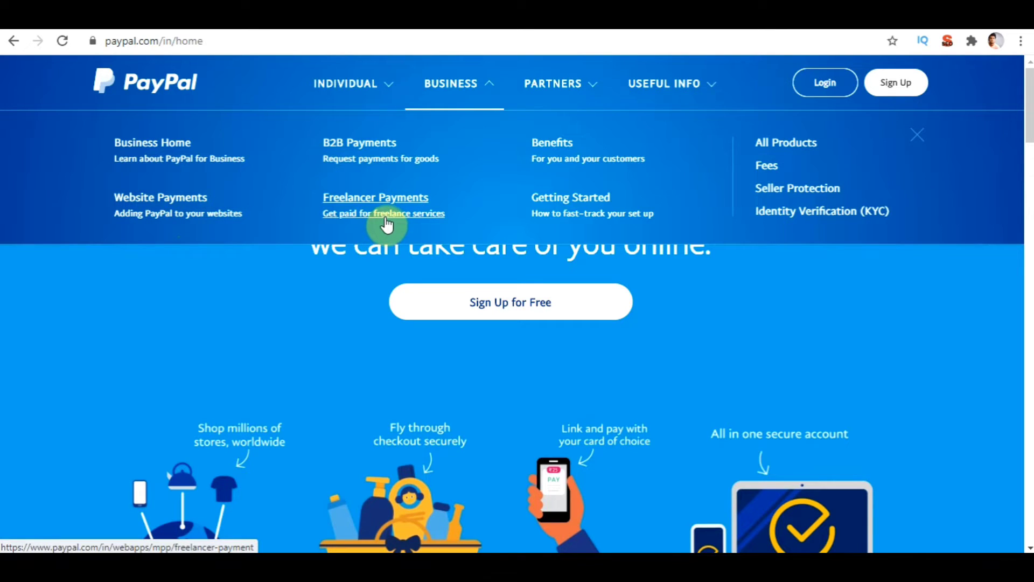
{"action": "mouse_move", "coordinate": [416, 215]}
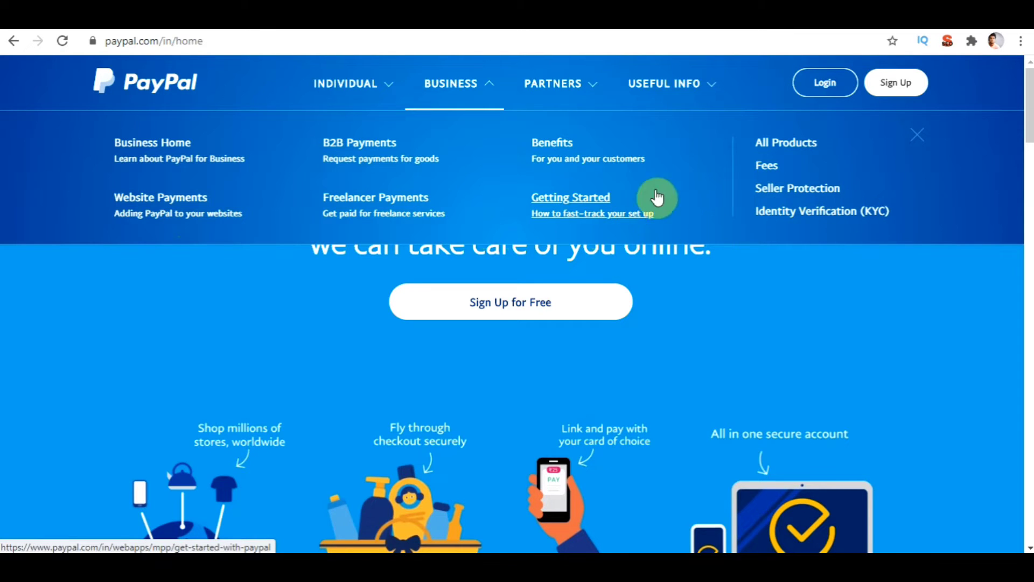
{"action": "mouse_move", "coordinate": [599, 217]}
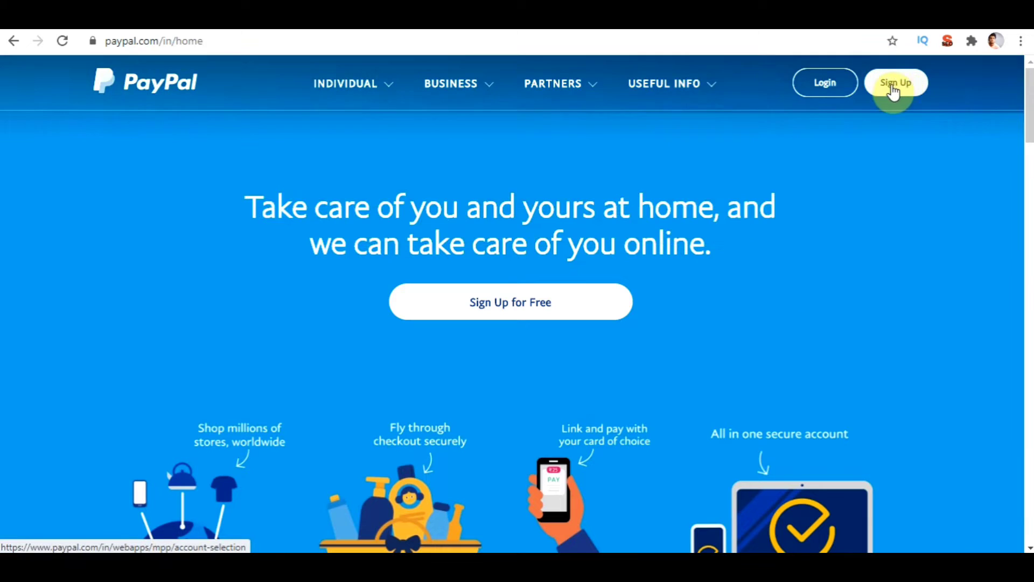
{"action": "mouse_move", "coordinate": [510, 302]}
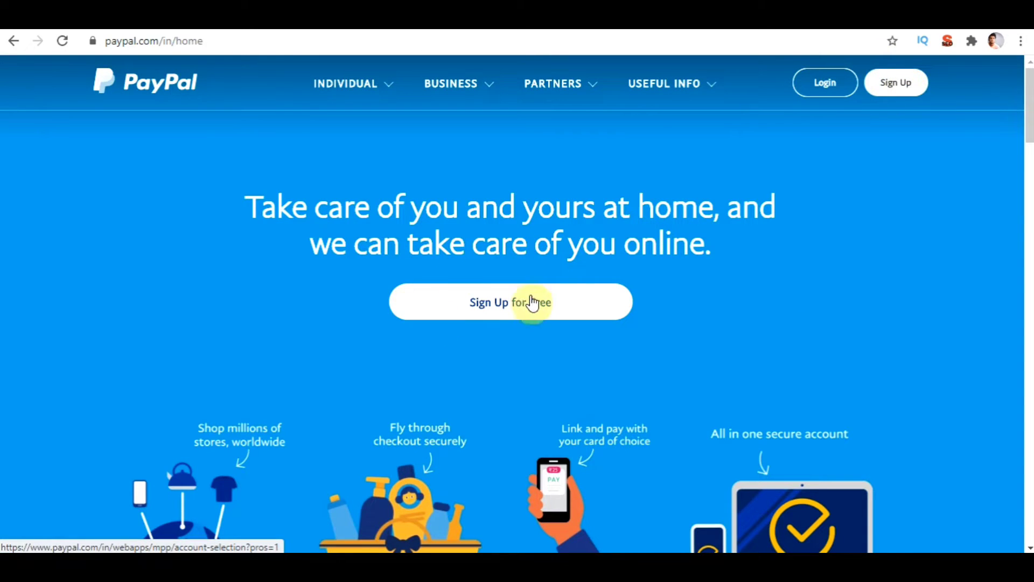
{"action": "left_click", "coordinate": [510, 302]}
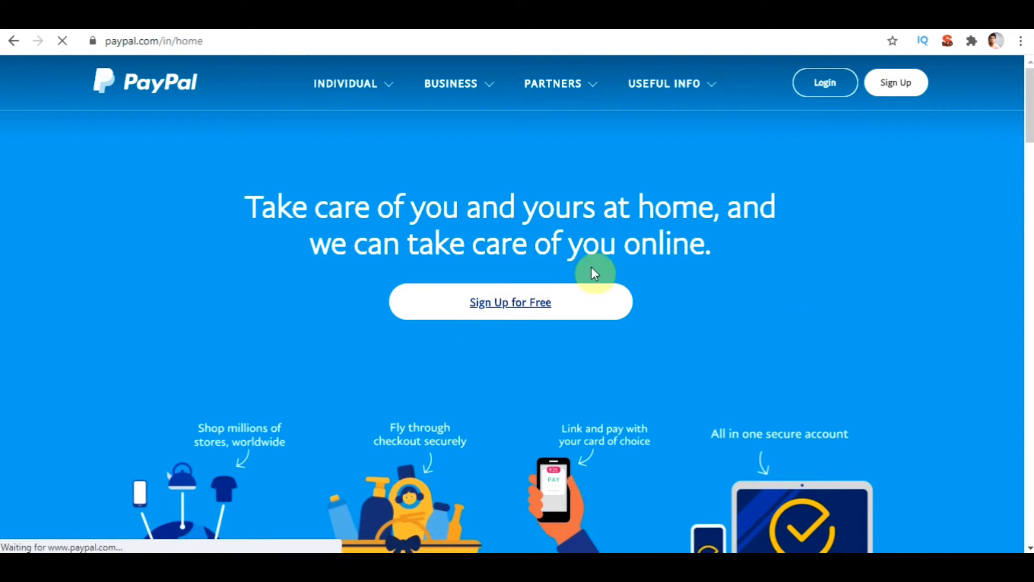
{"action": "left_click", "coordinate": [509, 301]}
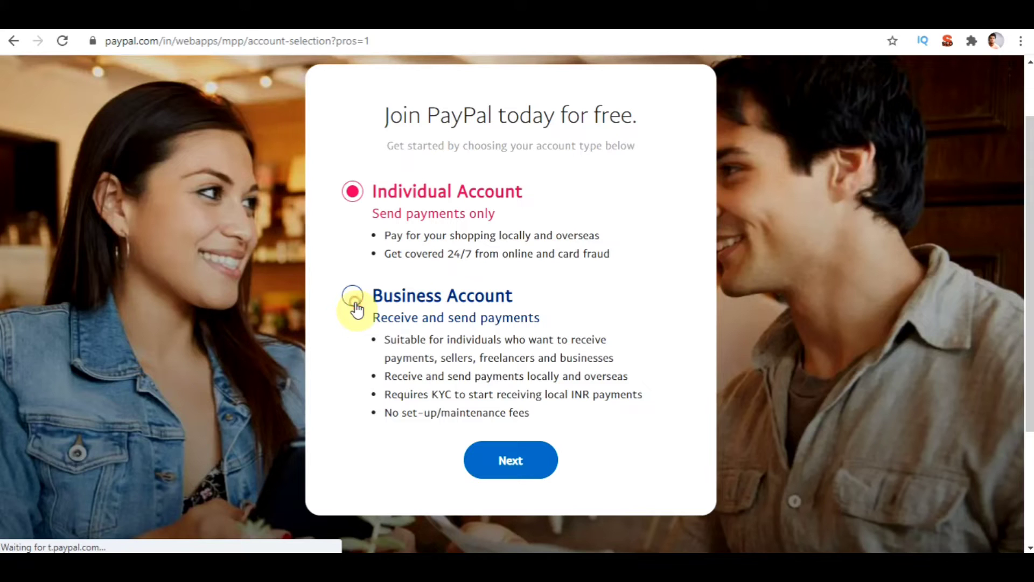
{"action": "left_click", "coordinate": [351, 296]}
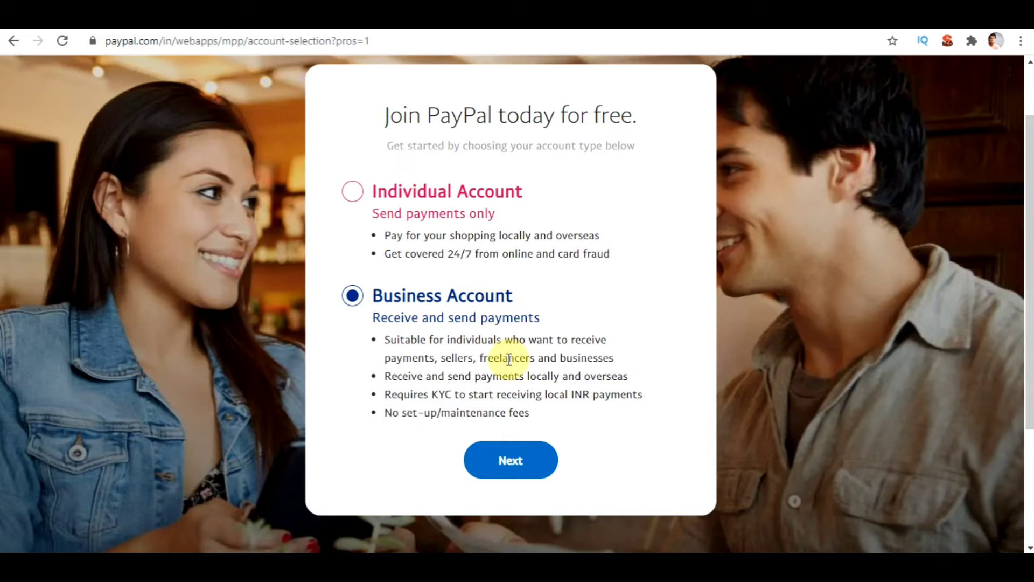
{"action": "left_click", "coordinate": [510, 460]}
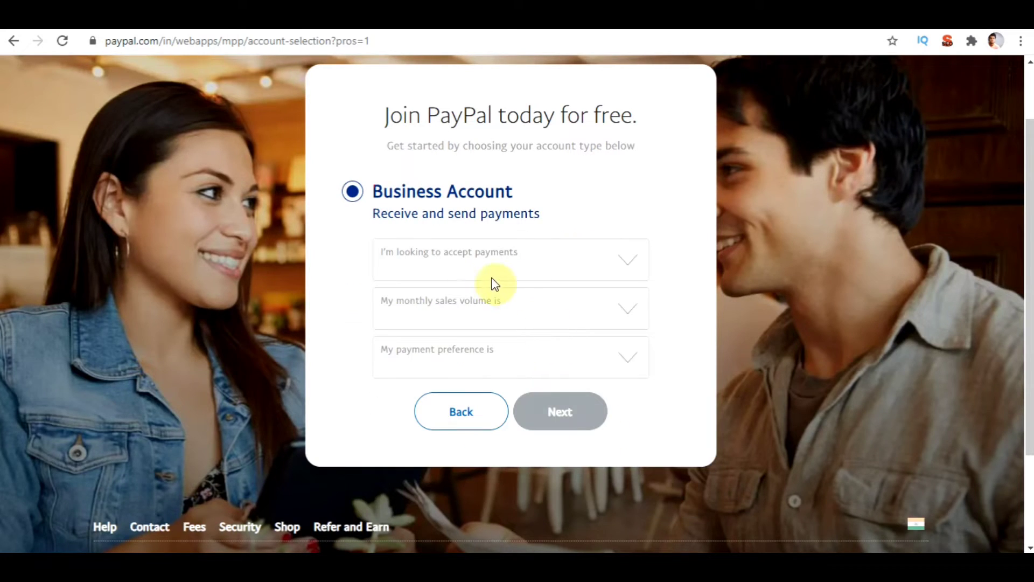
- Answer the business questions: website sales, under INR 5 Lacs monthly, both INR and foreign currency
{"action": "left_click", "coordinate": [509, 259]}
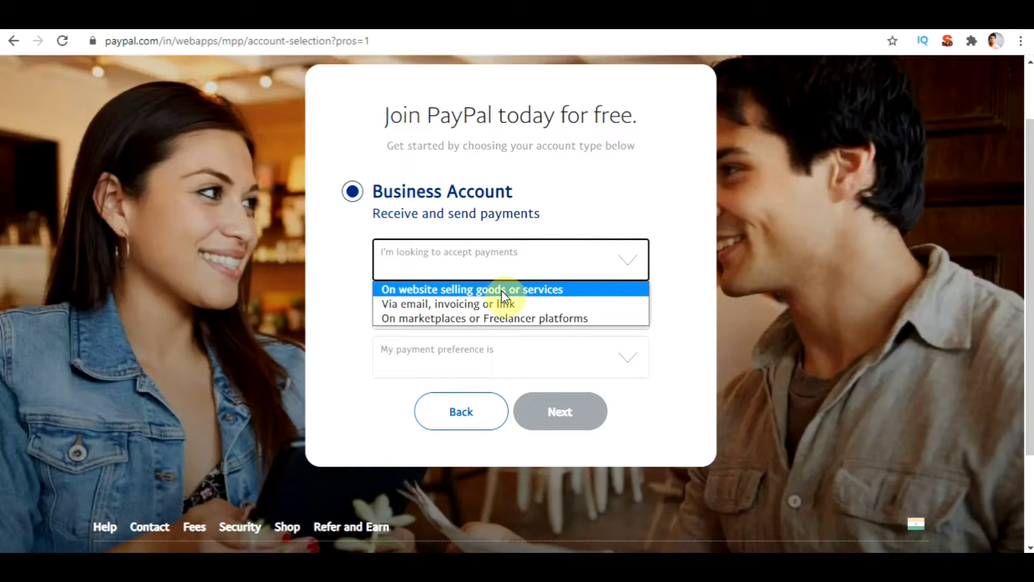
{"action": "left_click", "coordinate": [471, 289]}
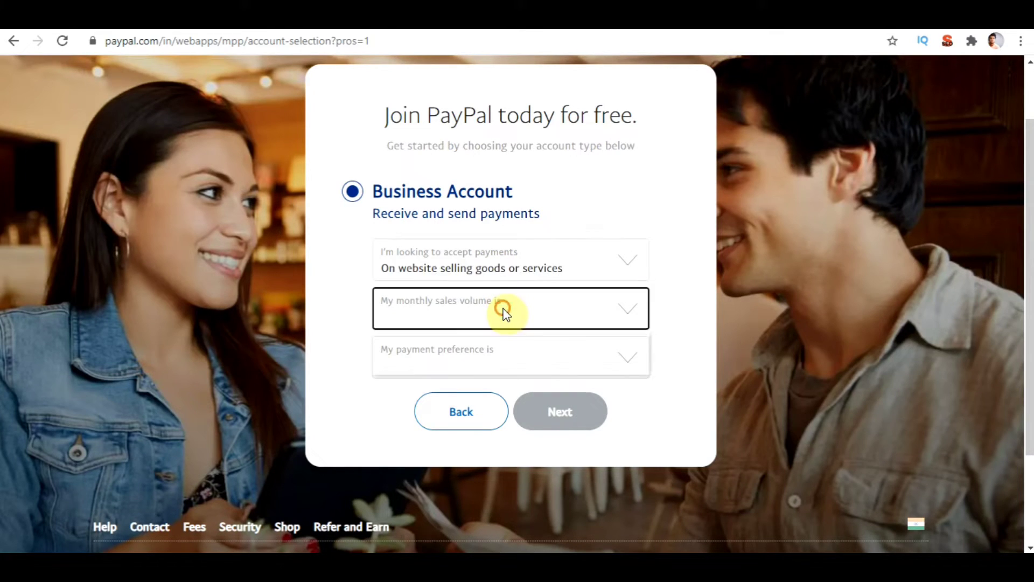
{"action": "left_click", "coordinate": [509, 308]}
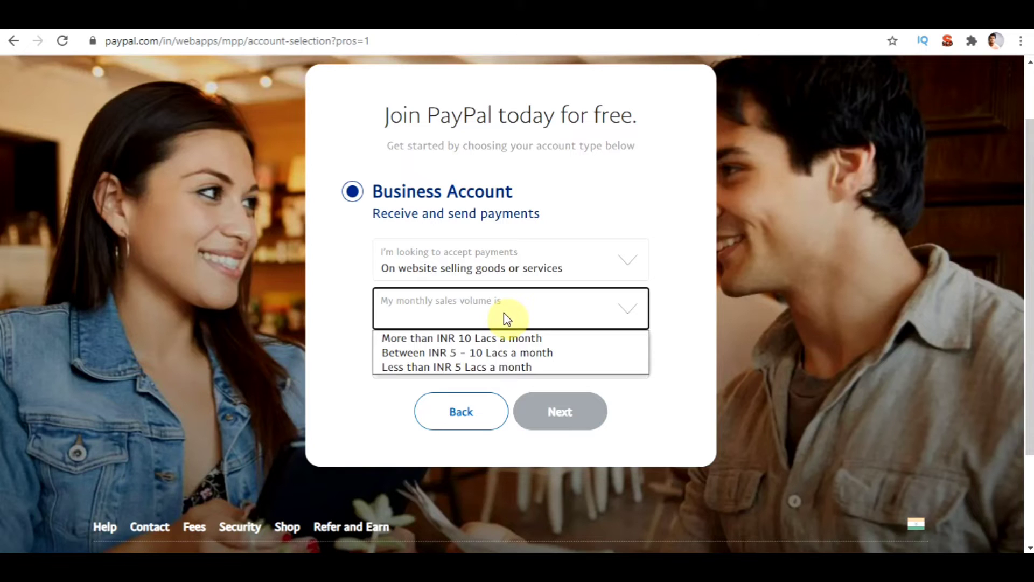
{"action": "mouse_move", "coordinate": [462, 338]}
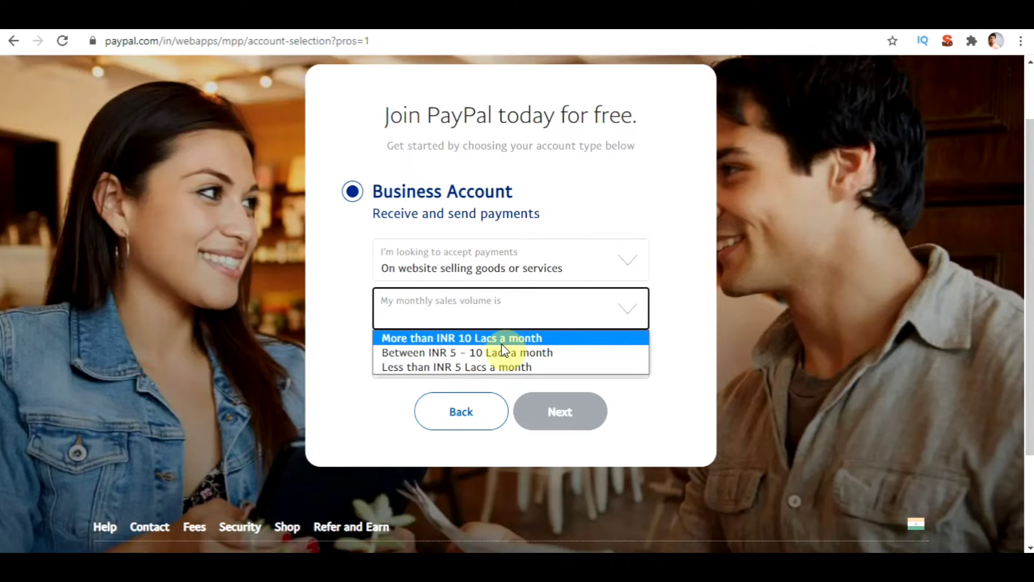
{"action": "mouse_move", "coordinate": [480, 366]}
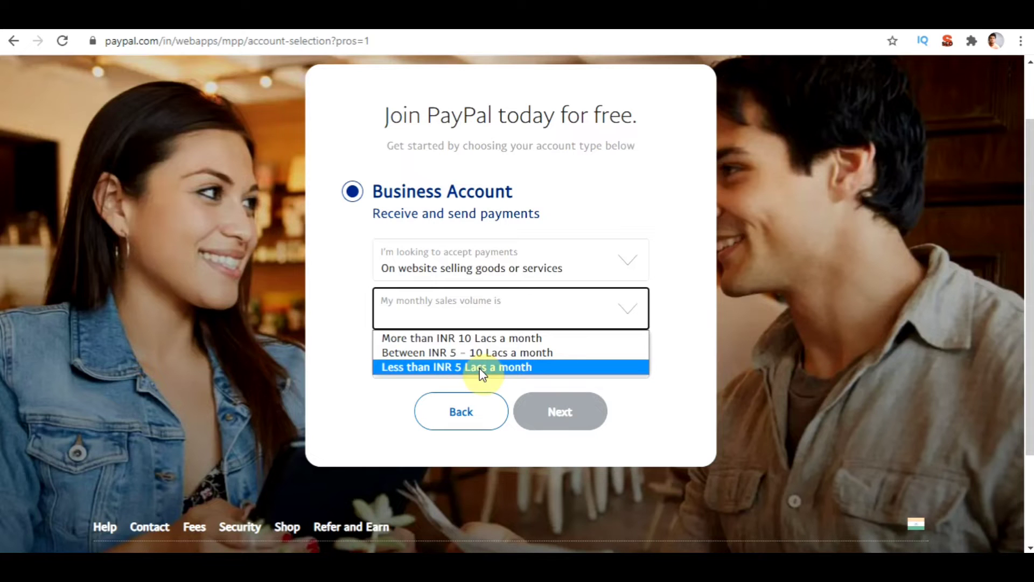
{"action": "left_click", "coordinate": [455, 366]}
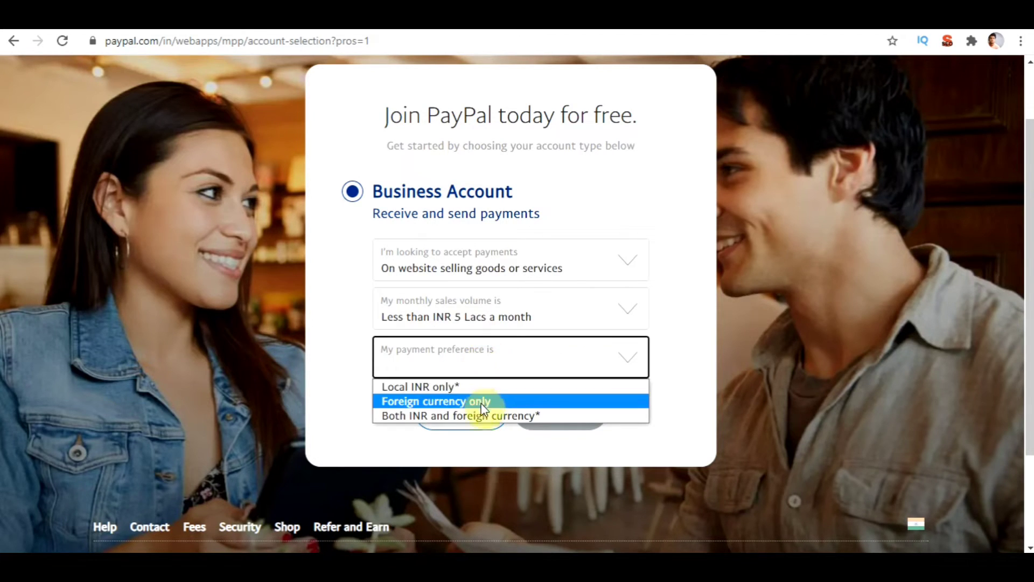
{"action": "left_click", "coordinate": [469, 416]}
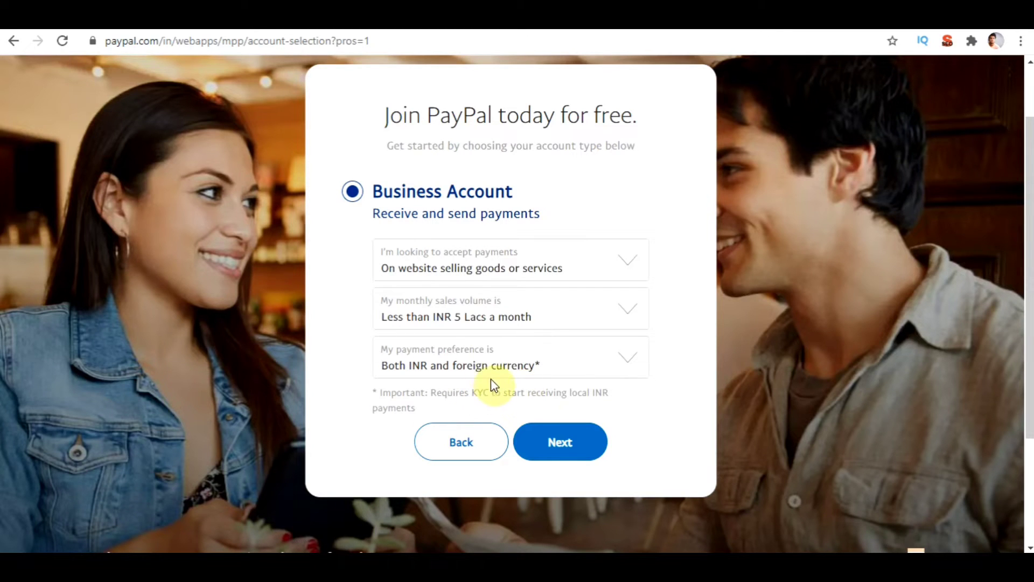
{"action": "scroll", "scroll_direction": "down", "scroll_amount": 3}
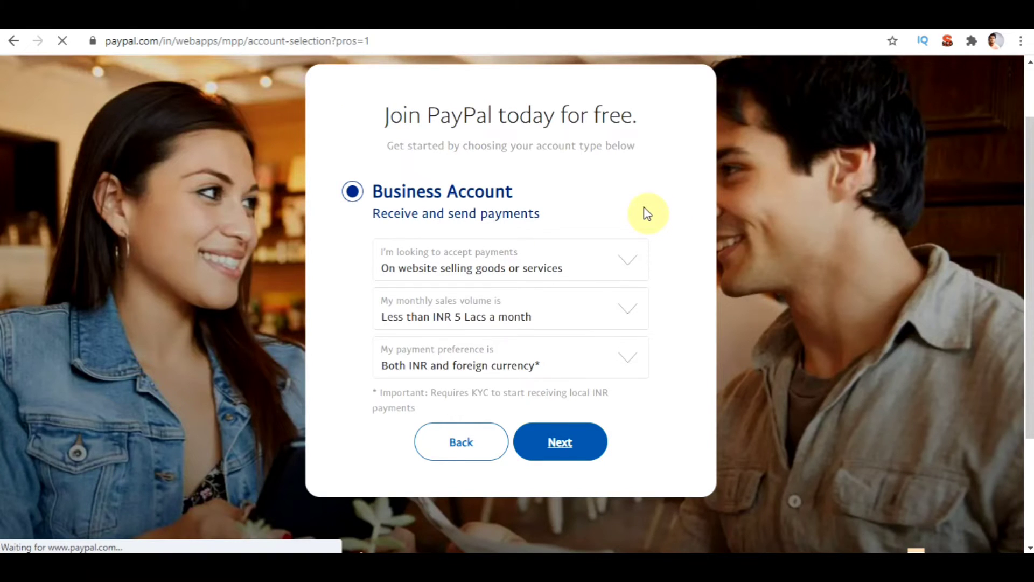
- Submit the business choices, enter the Gmail sign-up address and begin the password field
{"action": "left_click", "coordinate": [559, 441]}
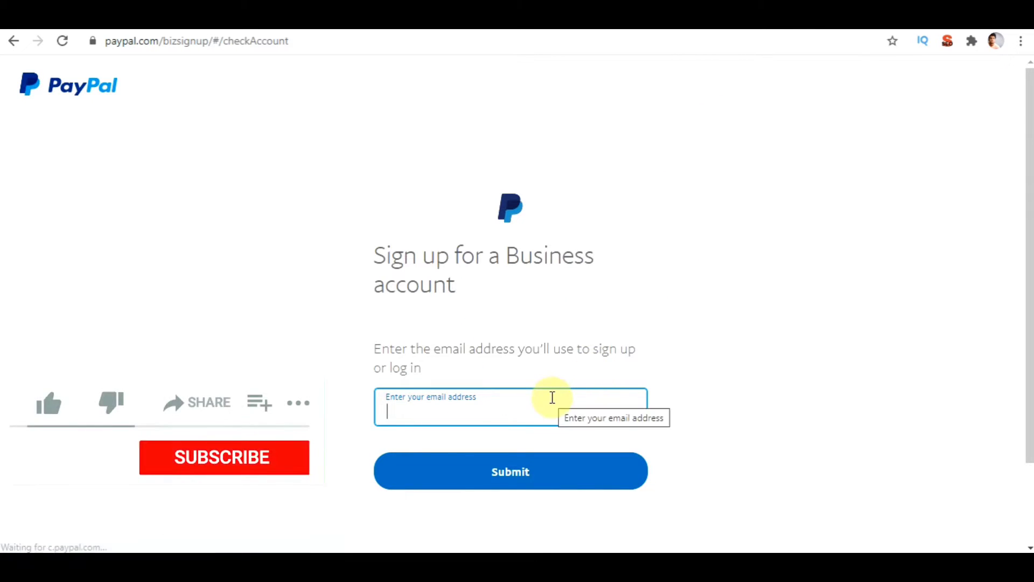
{"action": "left_click", "coordinate": [49, 403]}
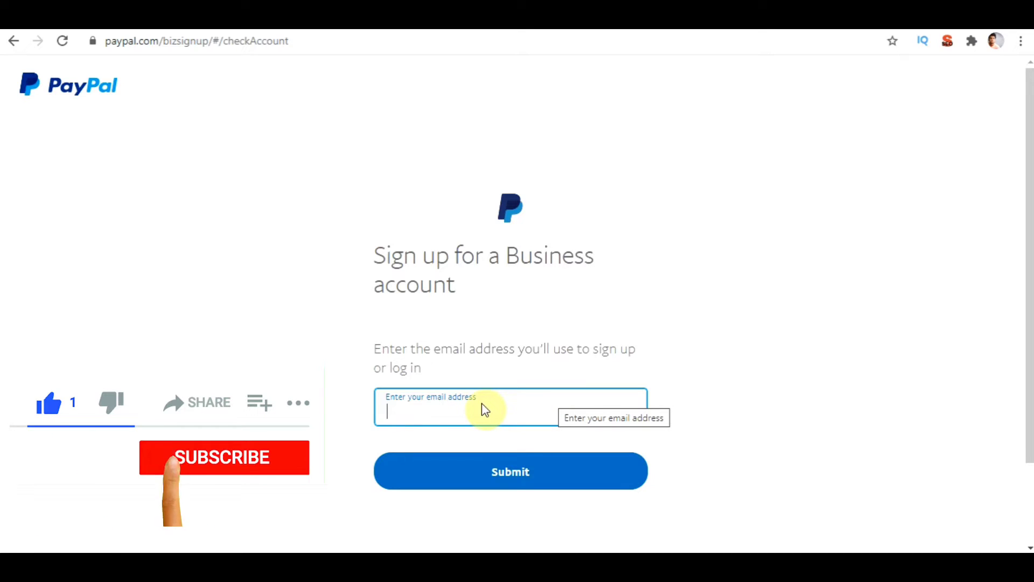
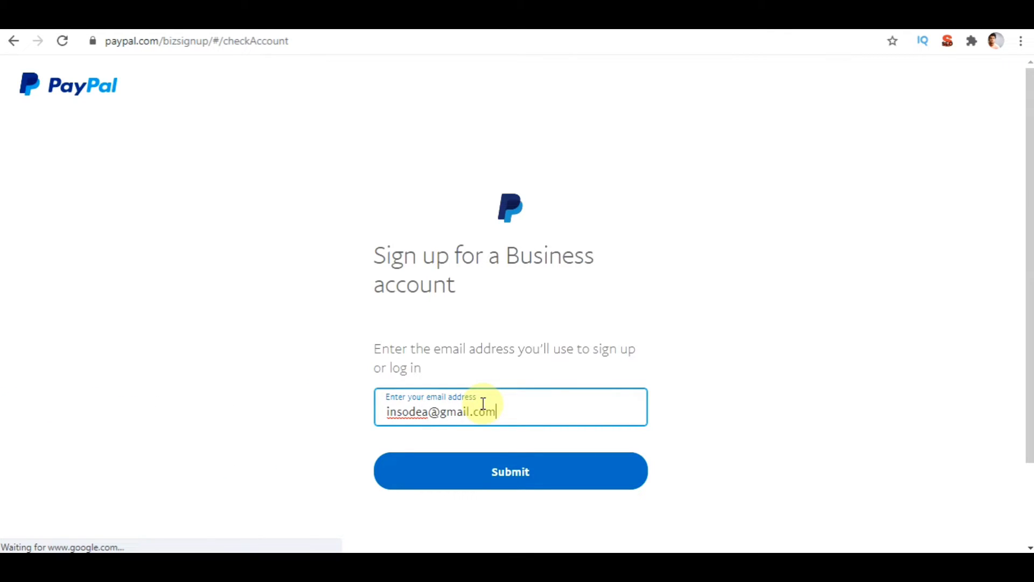
{"action": "left_click", "coordinate": [510, 471]}
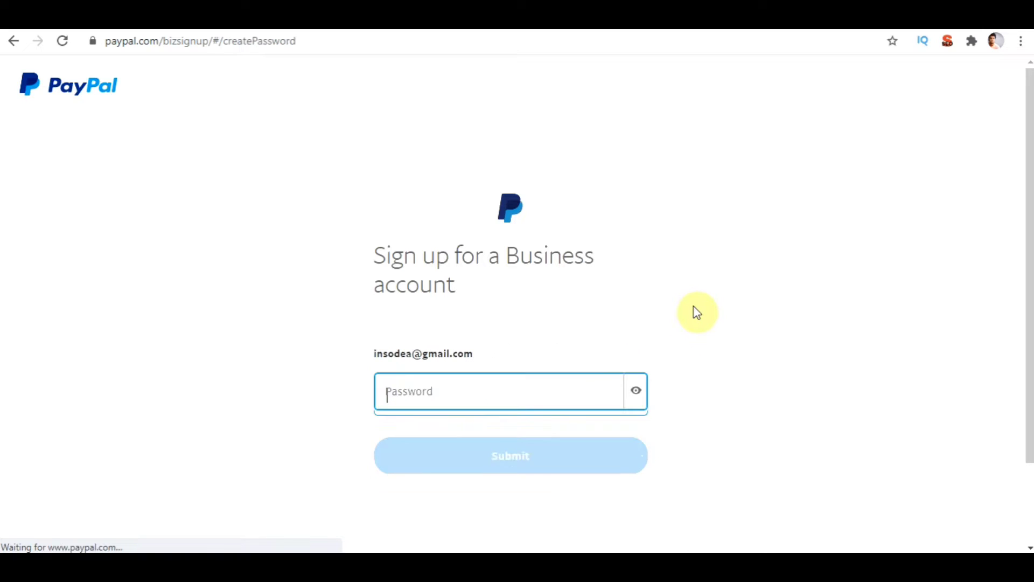
{"action": "left_click", "coordinate": [498, 391]}
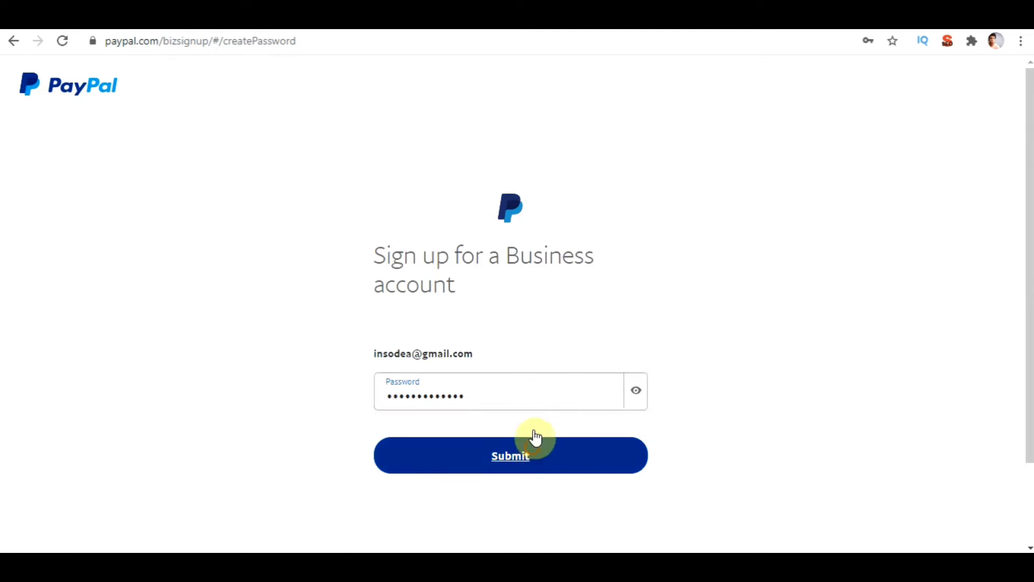
- Submit the password and set the business type to Individual
{"action": "left_click", "coordinate": [510, 455]}
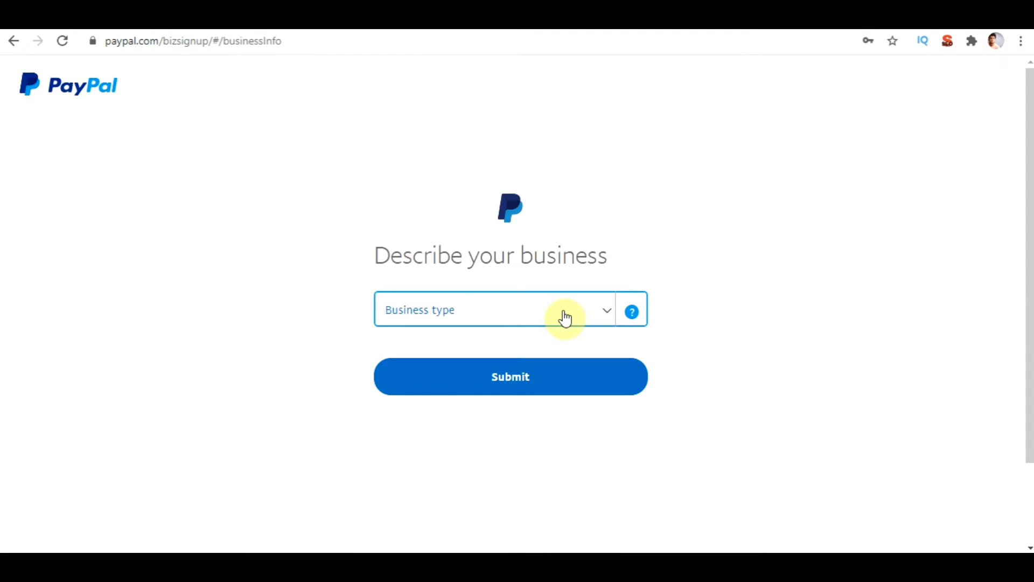
{"action": "left_click", "coordinate": [495, 309]}
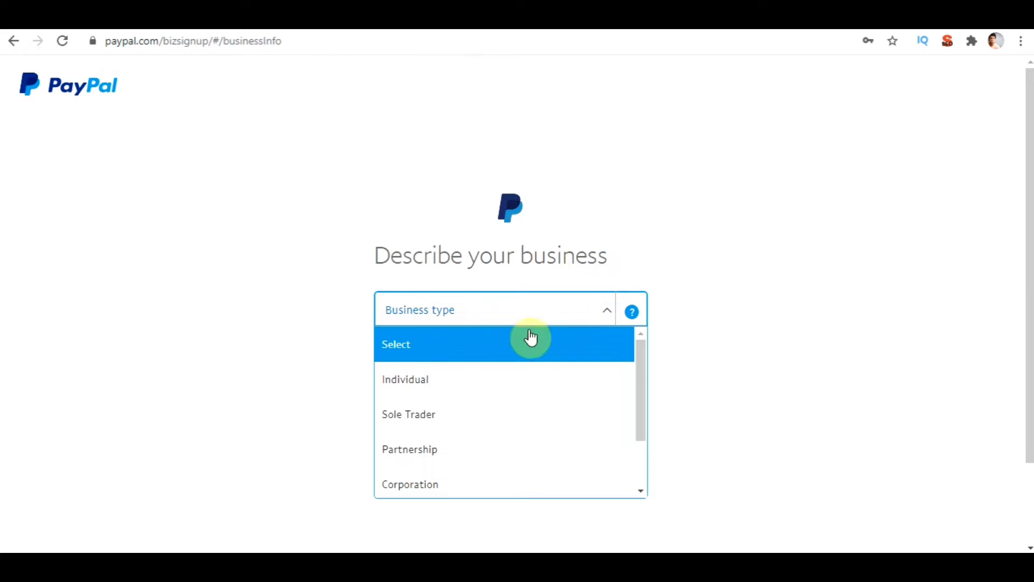
{"action": "left_click", "coordinate": [405, 378]}
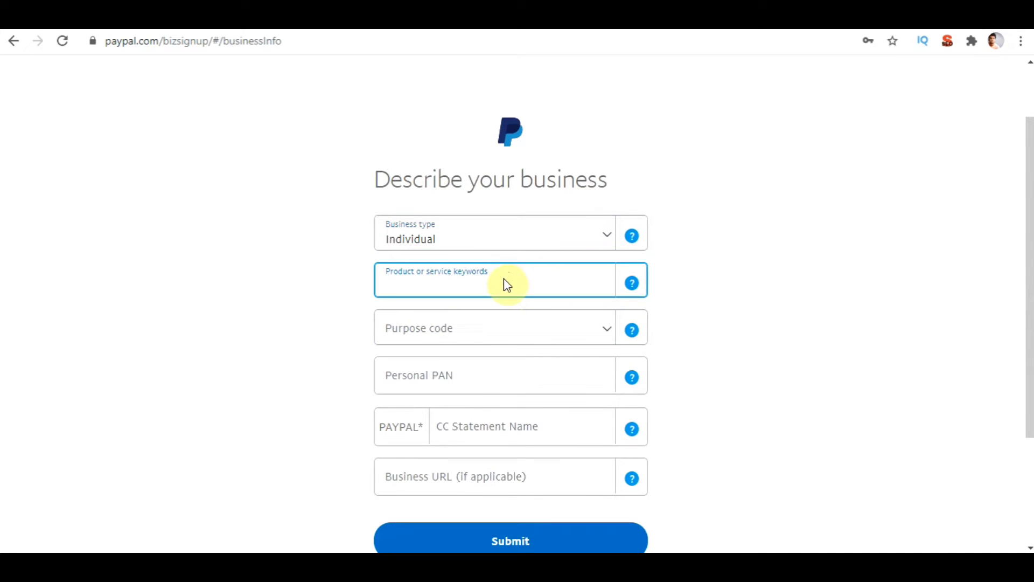
- Enter 'digital marketing' keywords and pick the Digital Goods Media – Books, Movies, Music category
{"action": "left_click", "coordinate": [494, 280]}
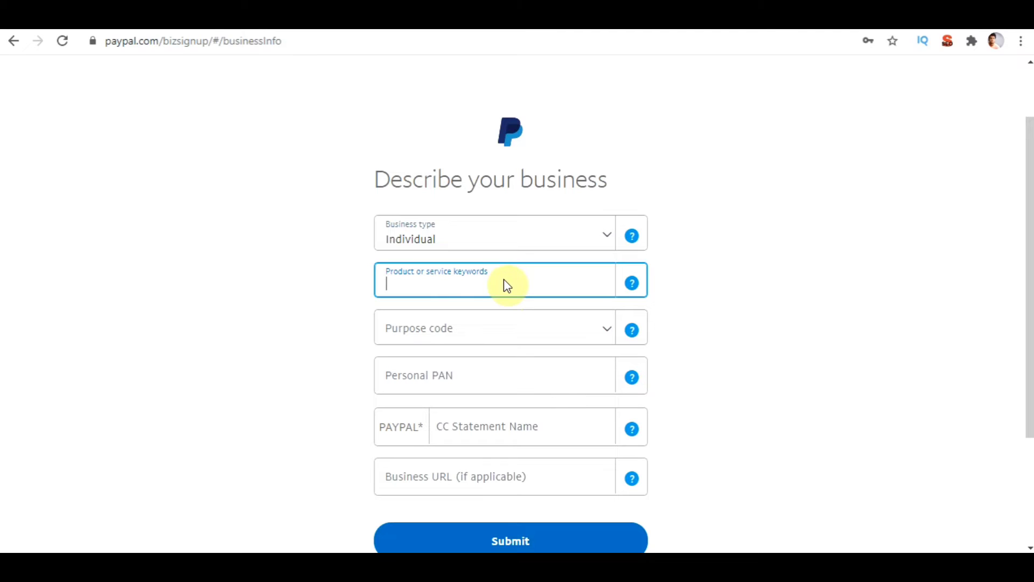
{"action": "type", "text": "digital mar"}
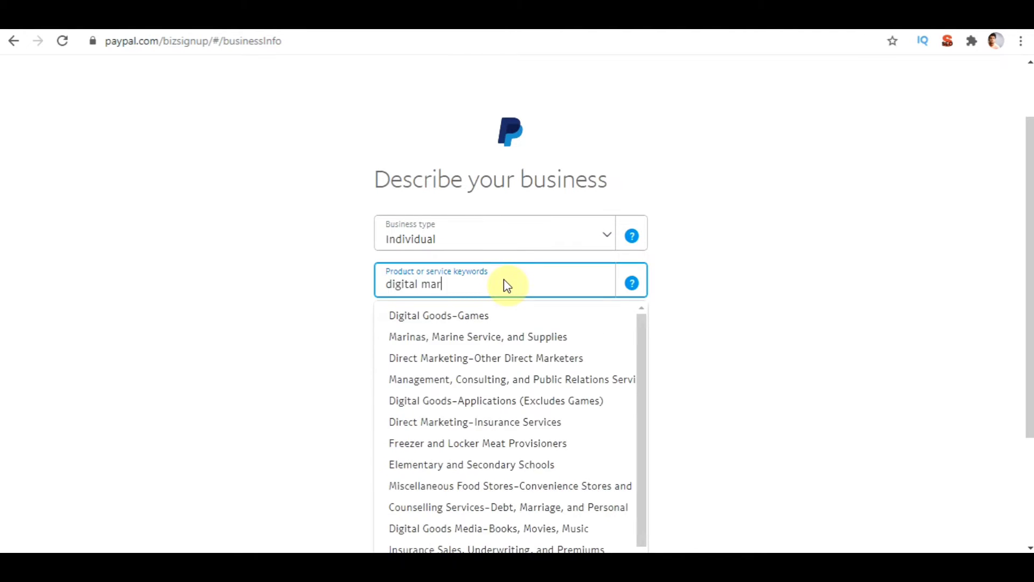
{"action": "mouse_move", "coordinate": [459, 290]}
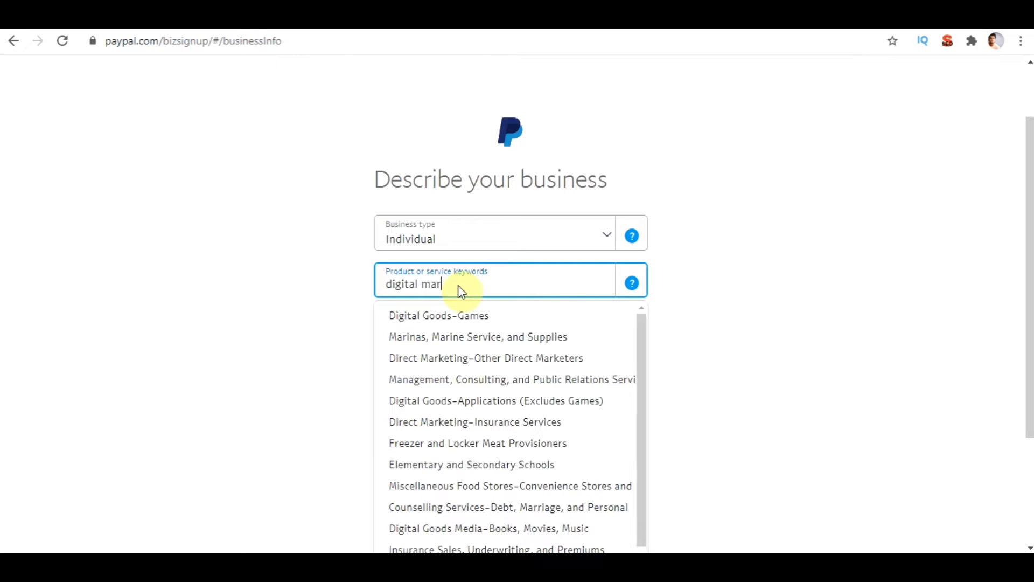
{"action": "mouse_move", "coordinate": [454, 379]}
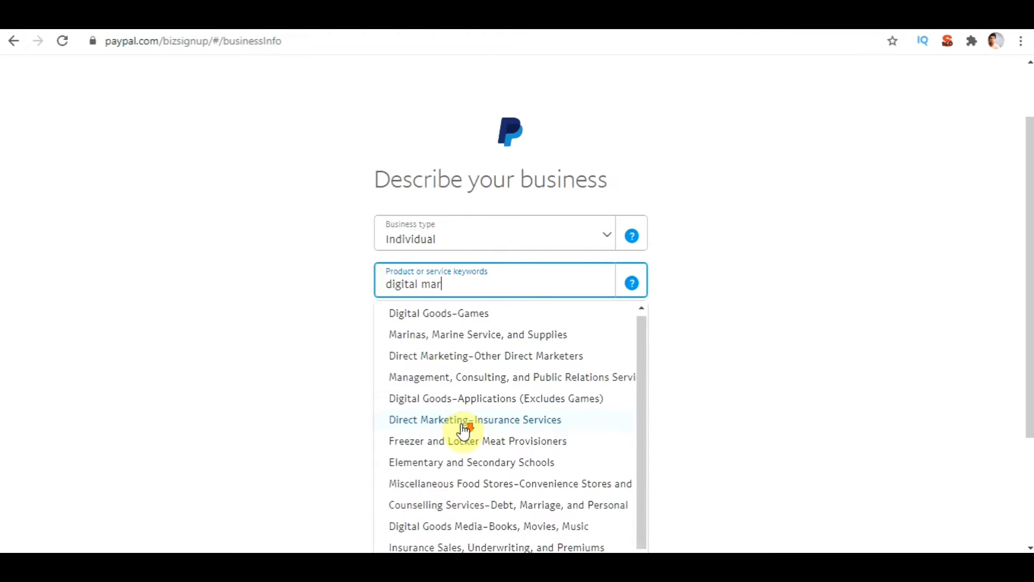
{"action": "mouse_move", "coordinate": [477, 360]}
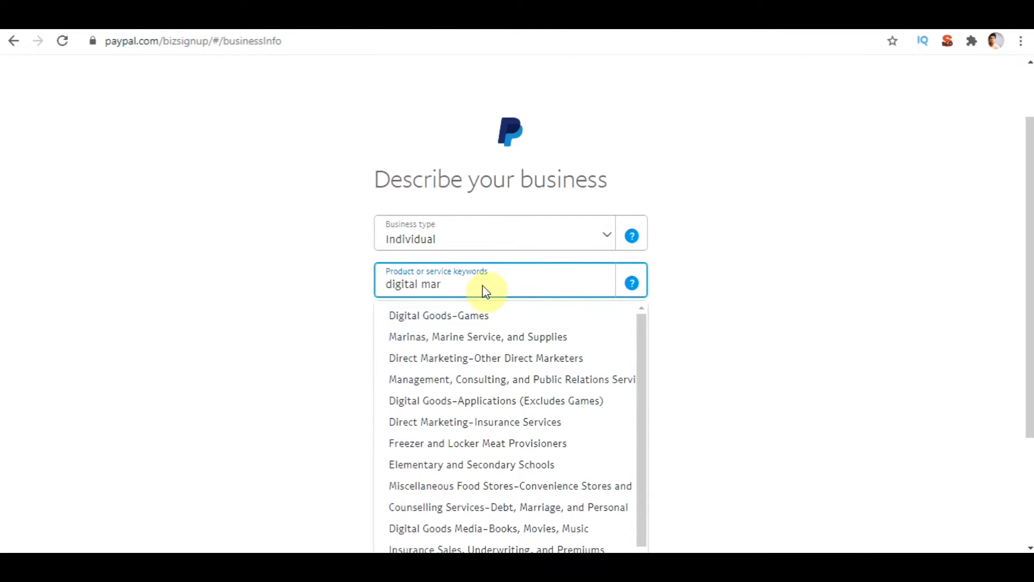
{"action": "type", "text": "ket"}
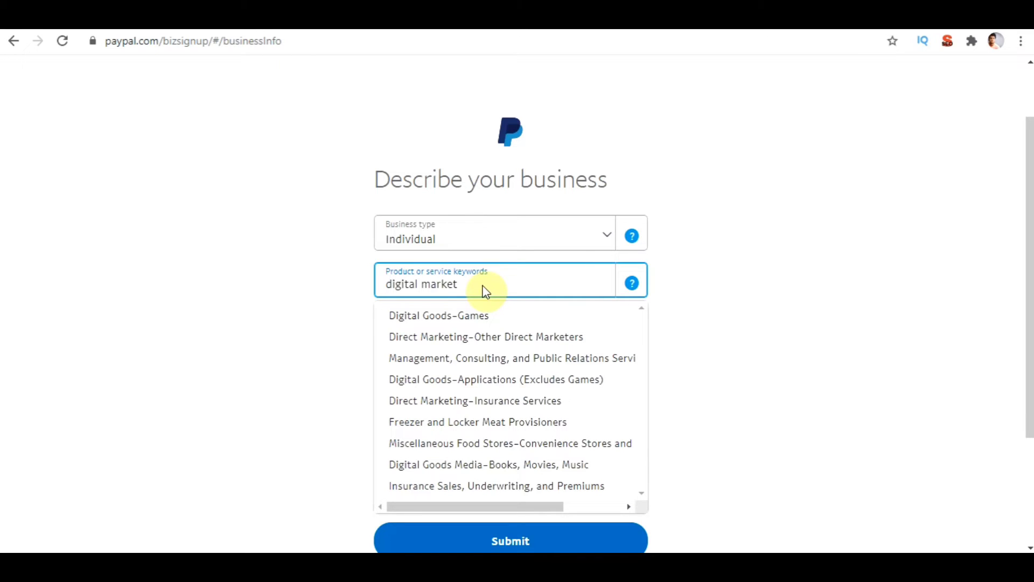
{"action": "type", "text": "ing"}
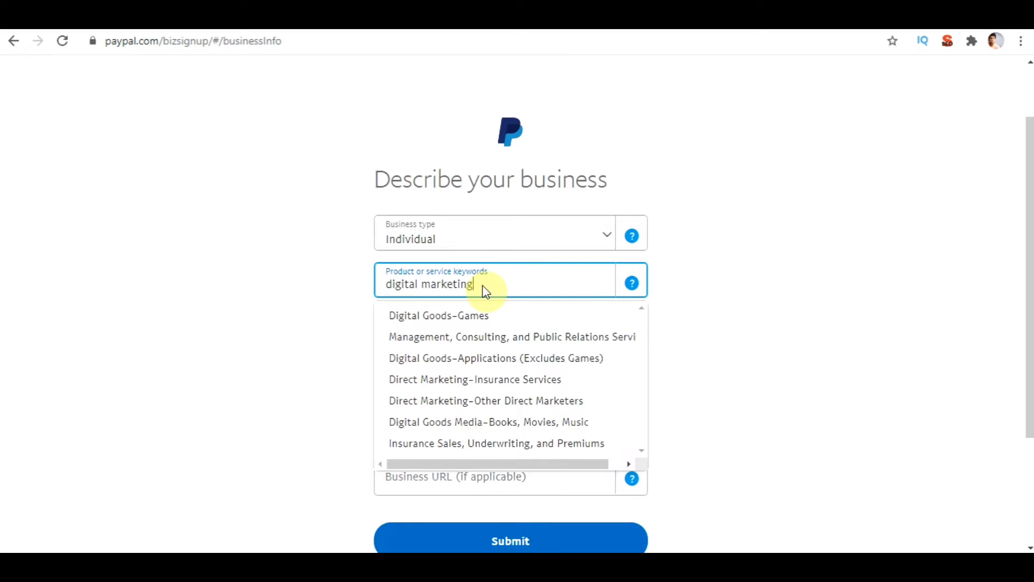
{"action": "mouse_move", "coordinate": [521, 429]}
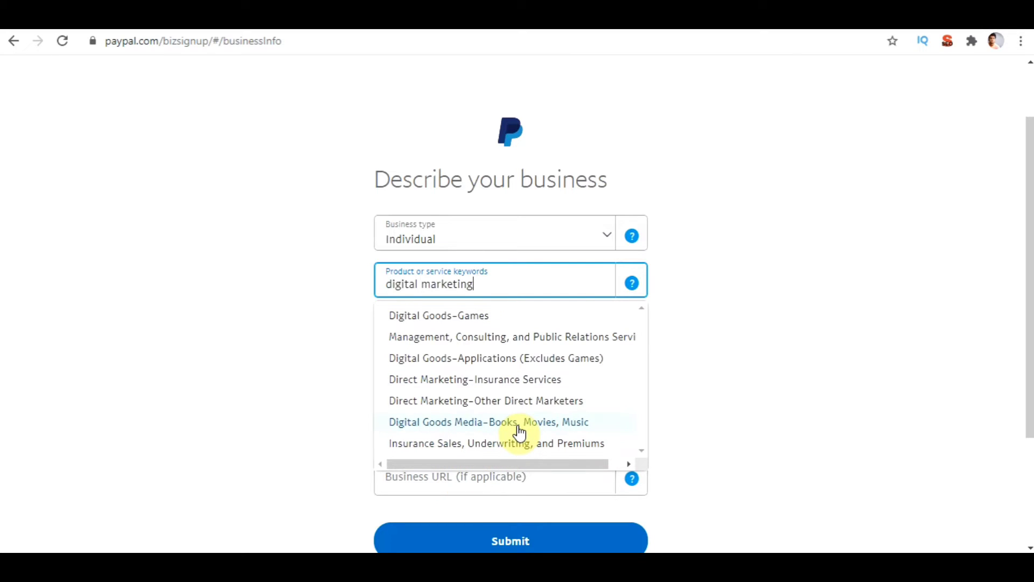
{"action": "left_click", "coordinate": [489, 421]}
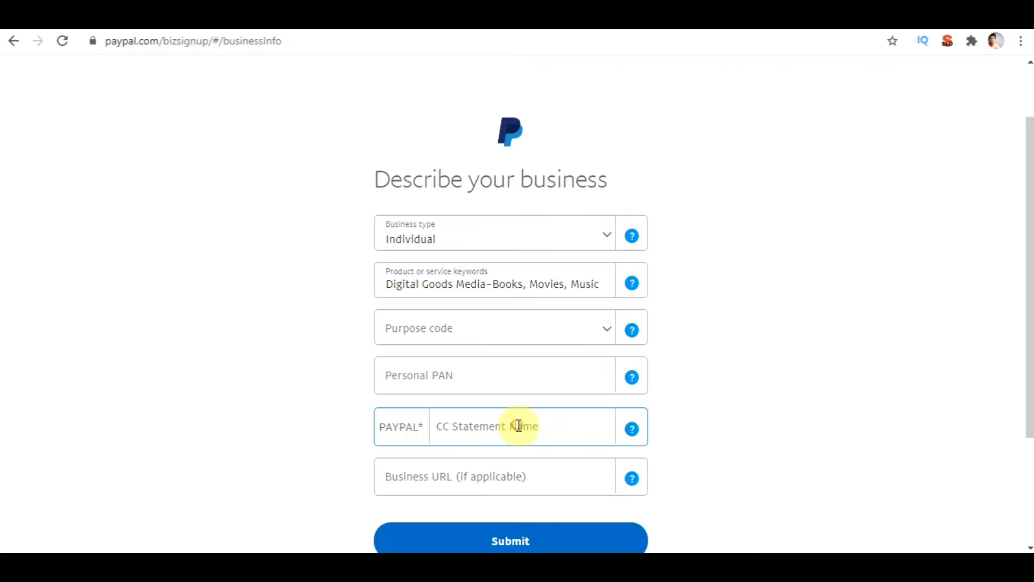
- Set the purpose code to P1007 – Advertising and market research
{"action": "left_click", "coordinate": [495, 328]}
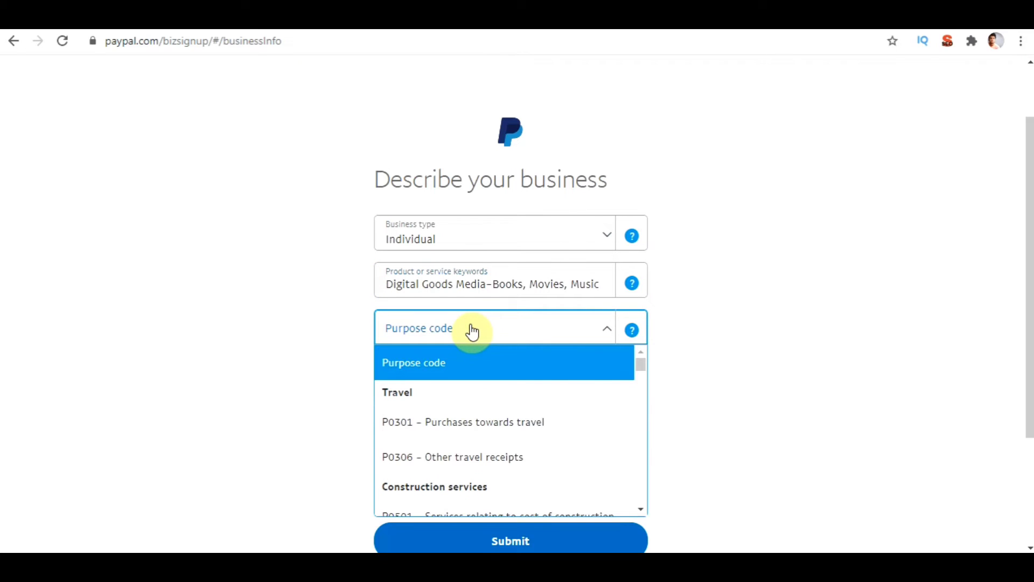
{"action": "scroll", "scroll_direction": "down", "scroll_amount": 3}
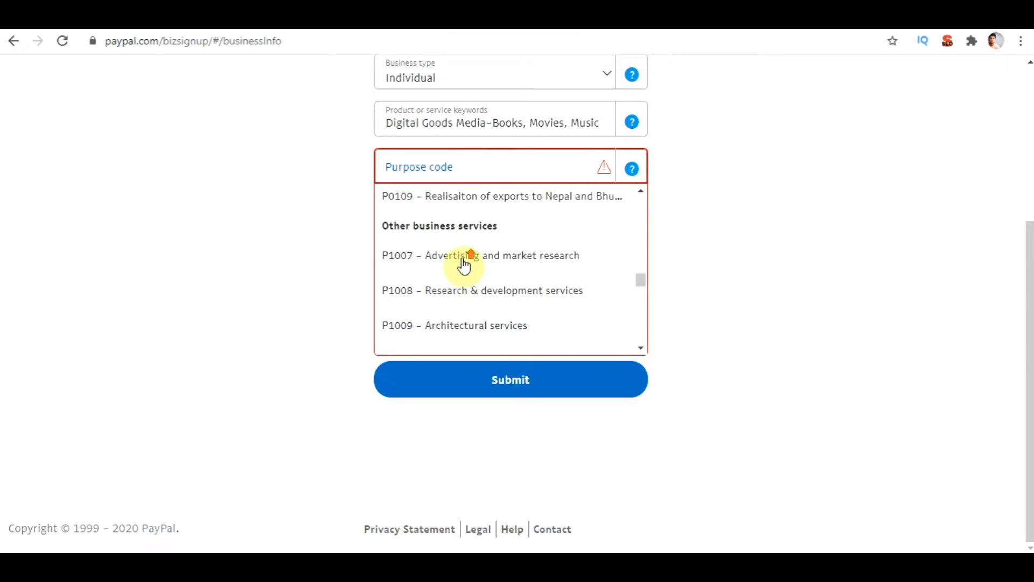
{"action": "left_click", "coordinate": [479, 255]}
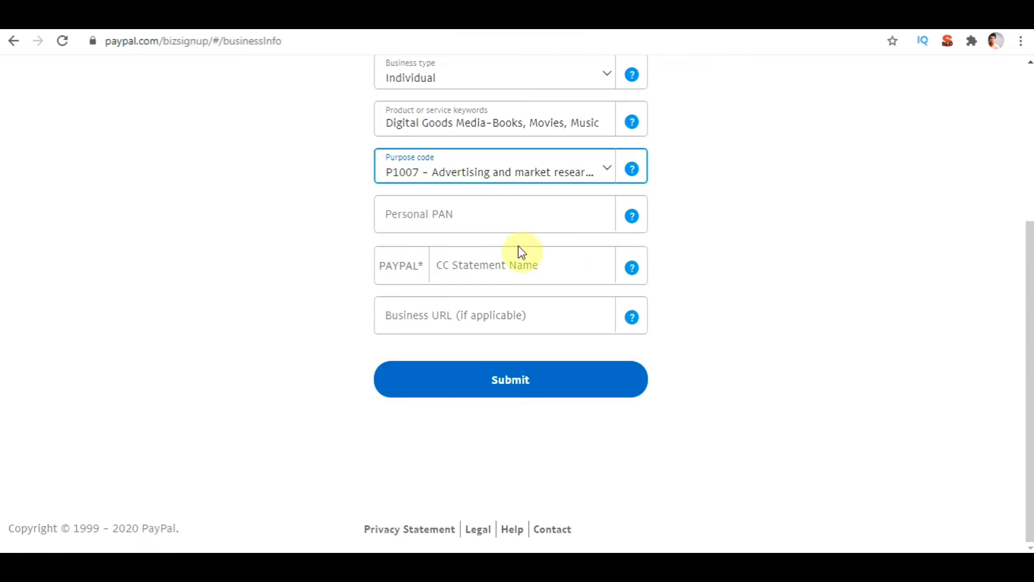
- Fill the personal PAN and CC statement name INSODEA, then submit the business description
{"action": "left_click", "coordinate": [509, 291]}
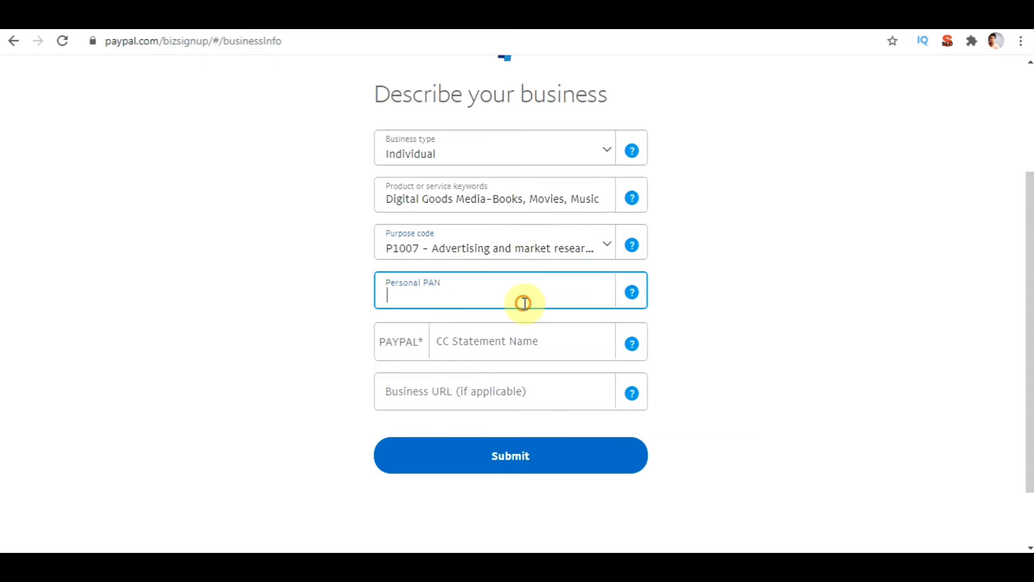
{"action": "left_click", "coordinate": [511, 290]}
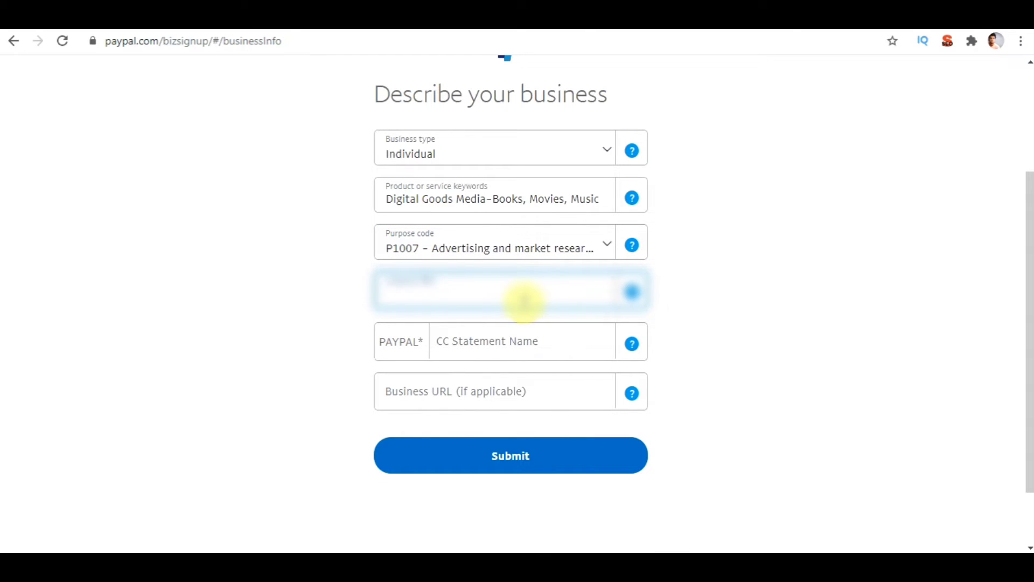
{"action": "left_click", "coordinate": [510, 342]}
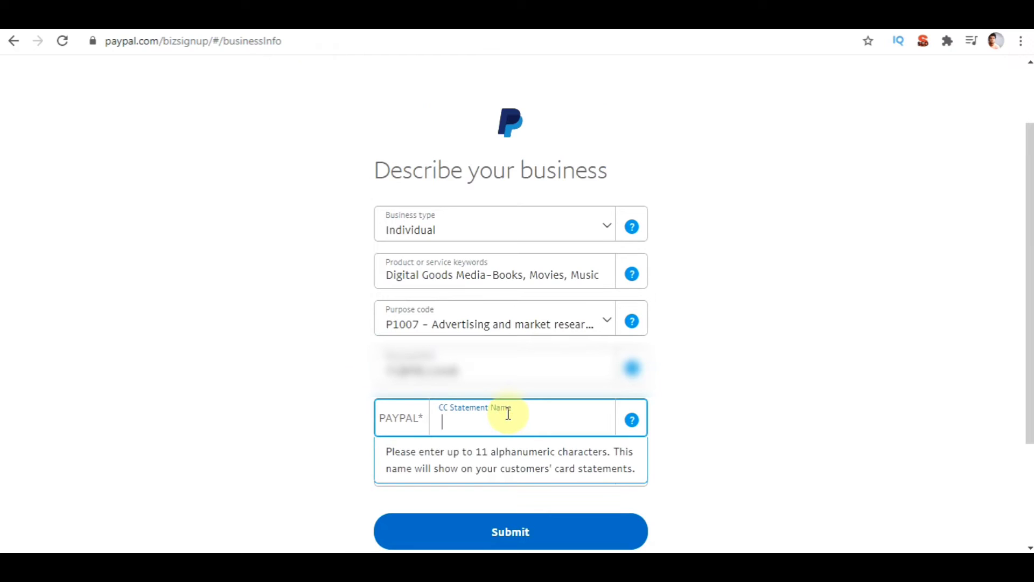
{"action": "type", "text": "IN"}
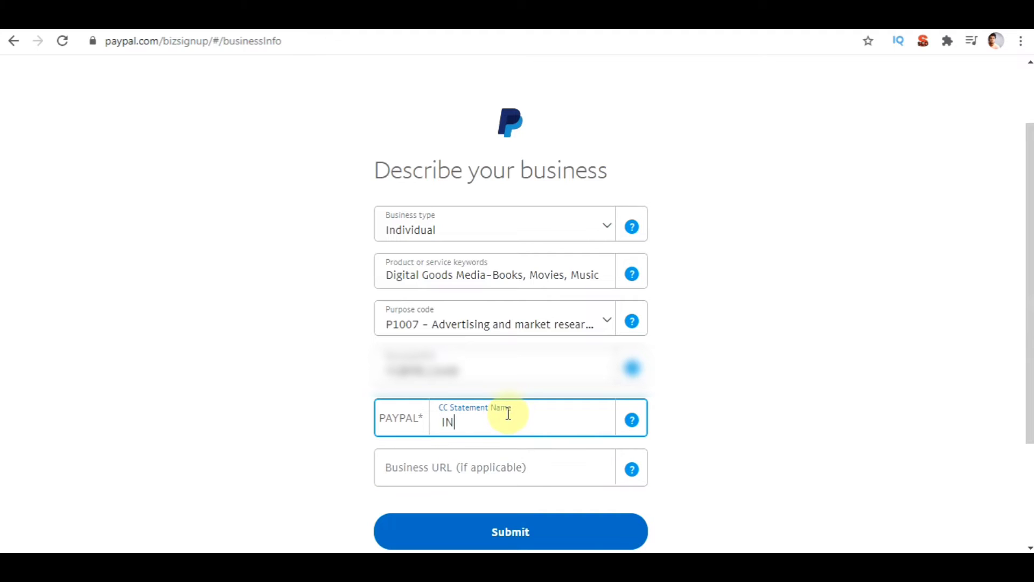
{"action": "type", "text": "SO"}
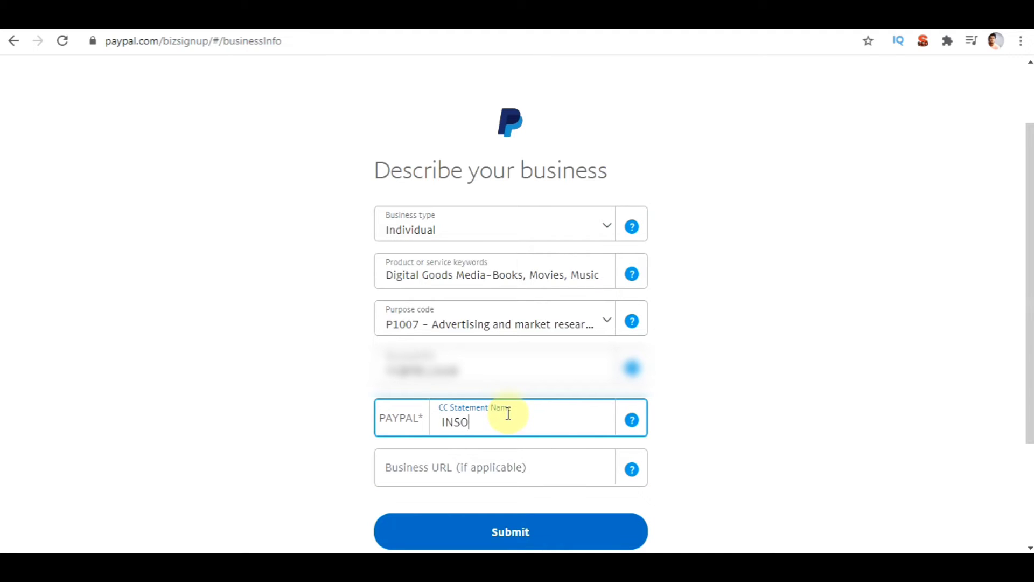
{"action": "type", "text": "DEA"}
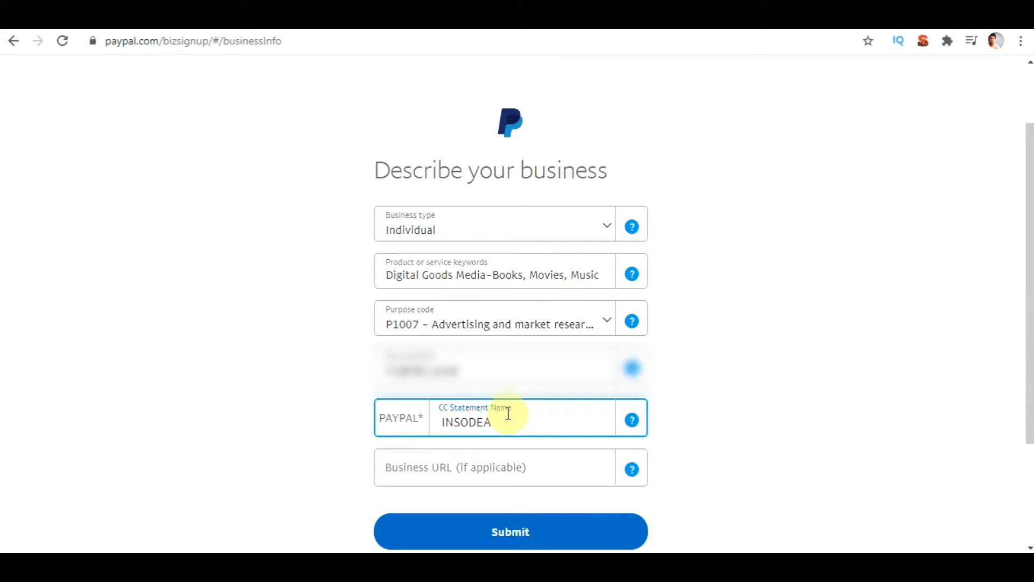
{"action": "left_click", "coordinate": [507, 422]}
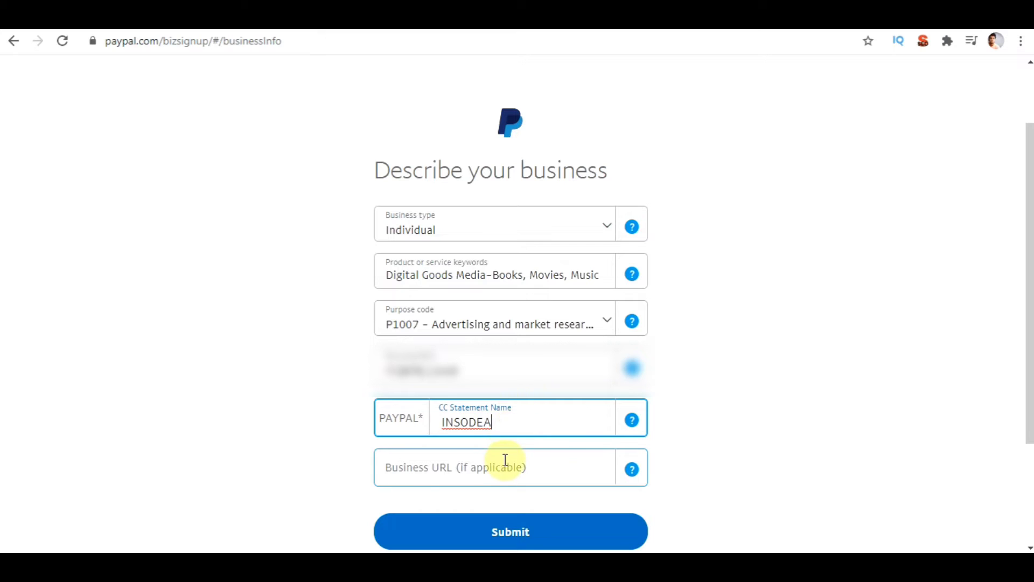
{"action": "left_click", "coordinate": [509, 531]}
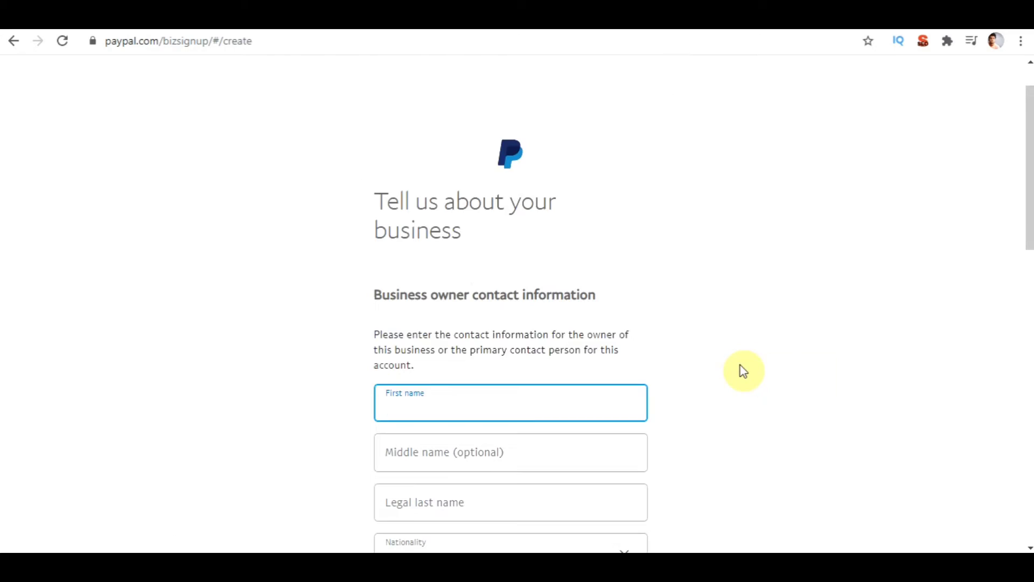
- Fill the owner contact details and agree to the terms to create the account
{"action": "left_click", "coordinate": [509, 402]}
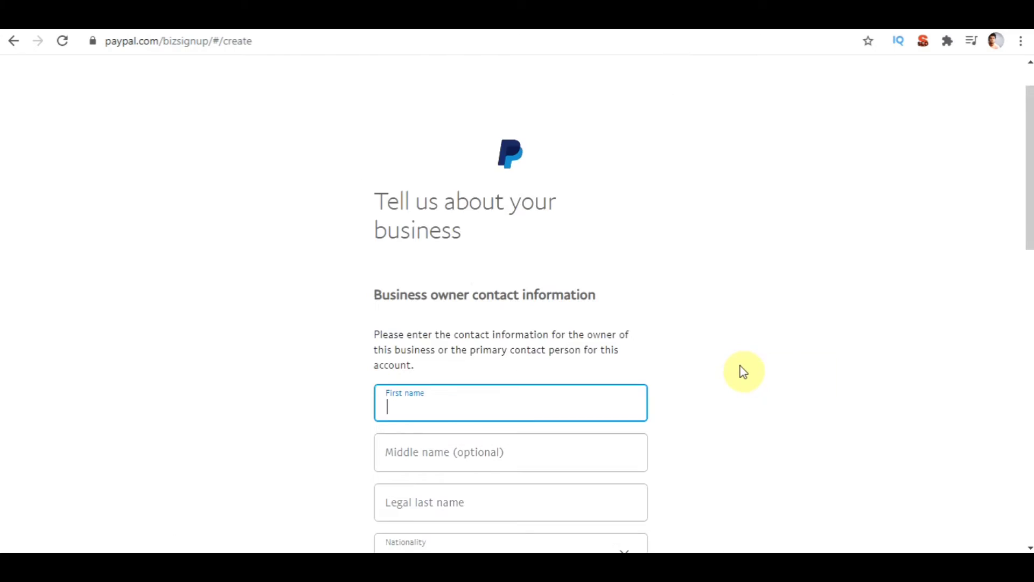
{"action": "scroll", "scroll_direction": "down", "scroll_amount": 3}
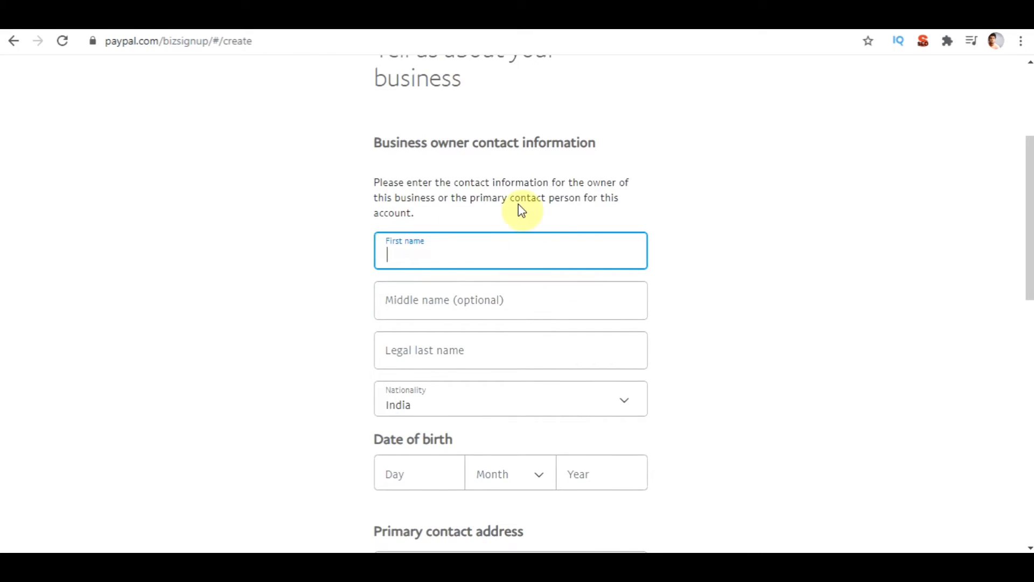
{"action": "scroll", "scroll_direction": "down", "scroll_amount": 3}
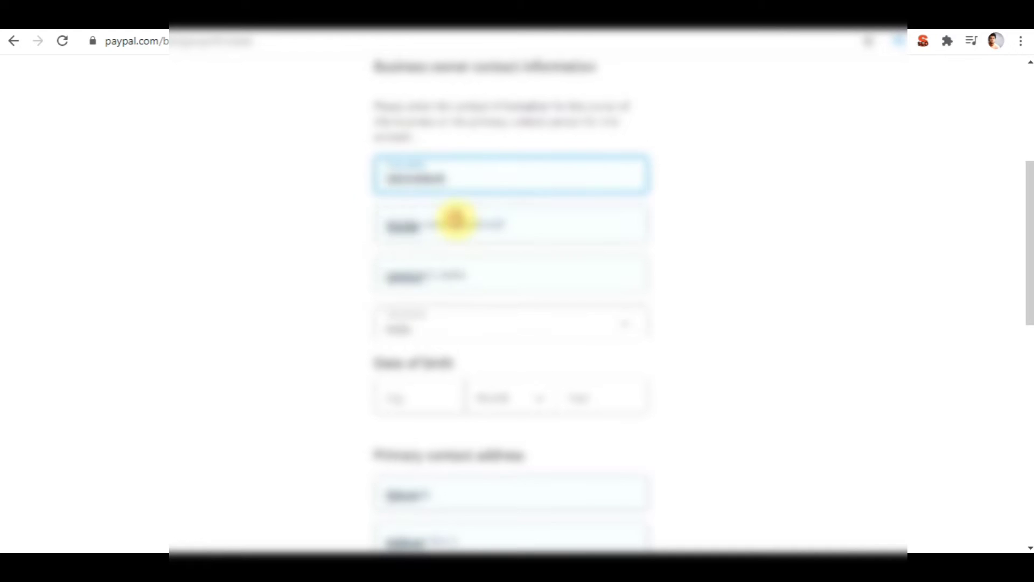
{"action": "scroll", "scroll_direction": "down", "scroll_amount": 3}
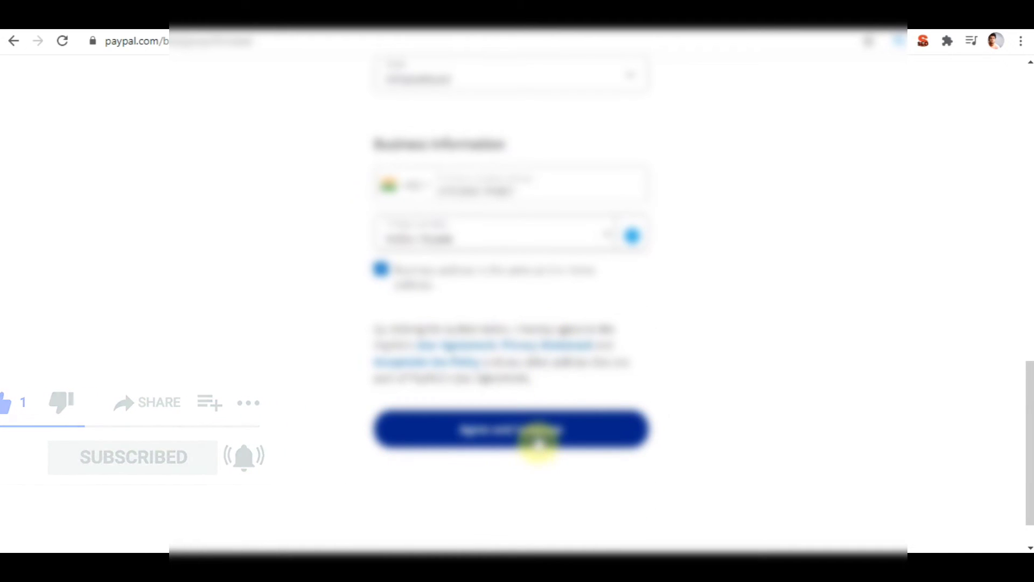
{"action": "left_click", "coordinate": [509, 430]}
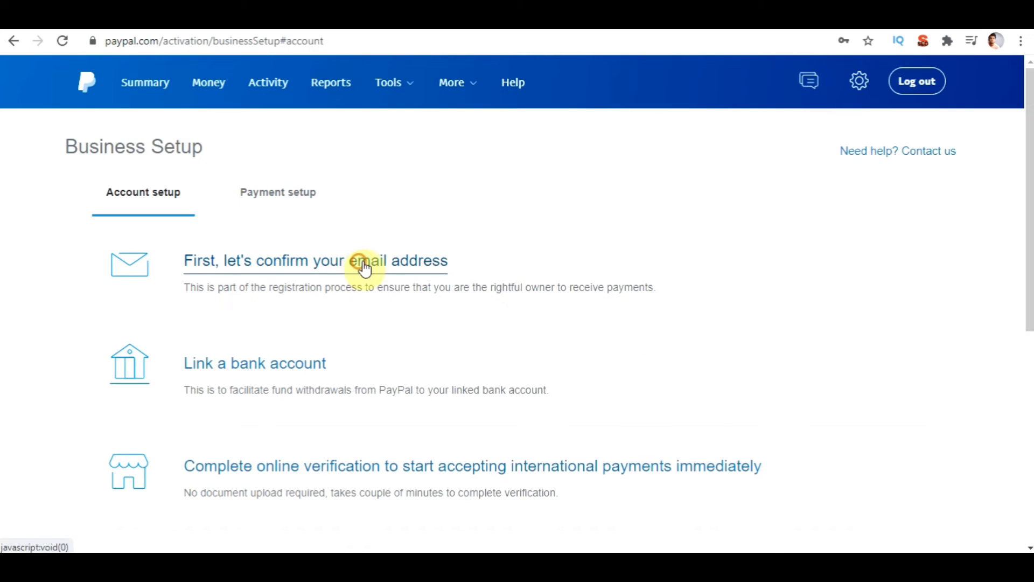
- Go to Gmail and follow the 'Get Started Now' confirmation link in PayPal's welcome email
{"action": "left_click", "coordinate": [316, 261]}
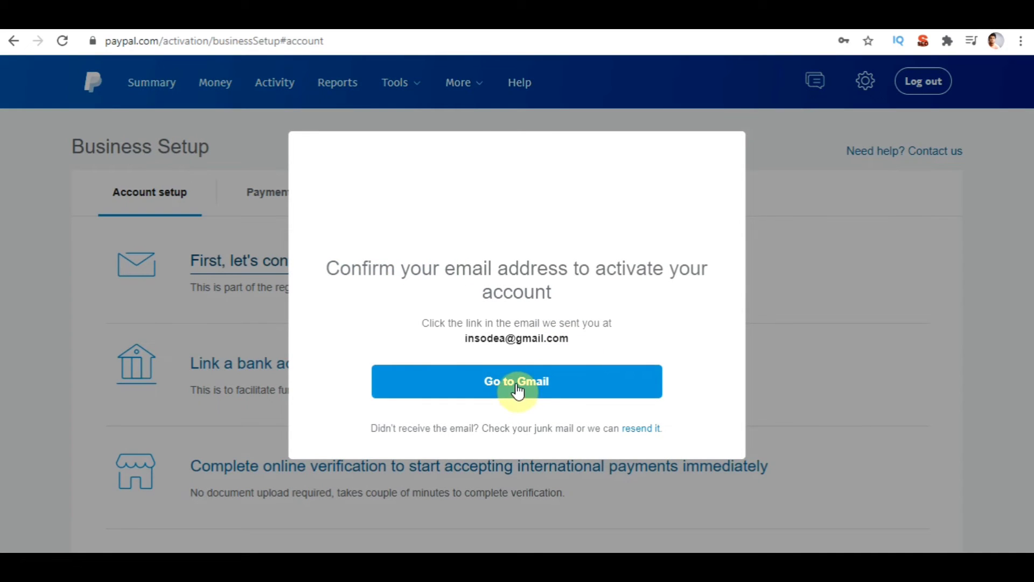
{"action": "left_click", "coordinate": [516, 381]}
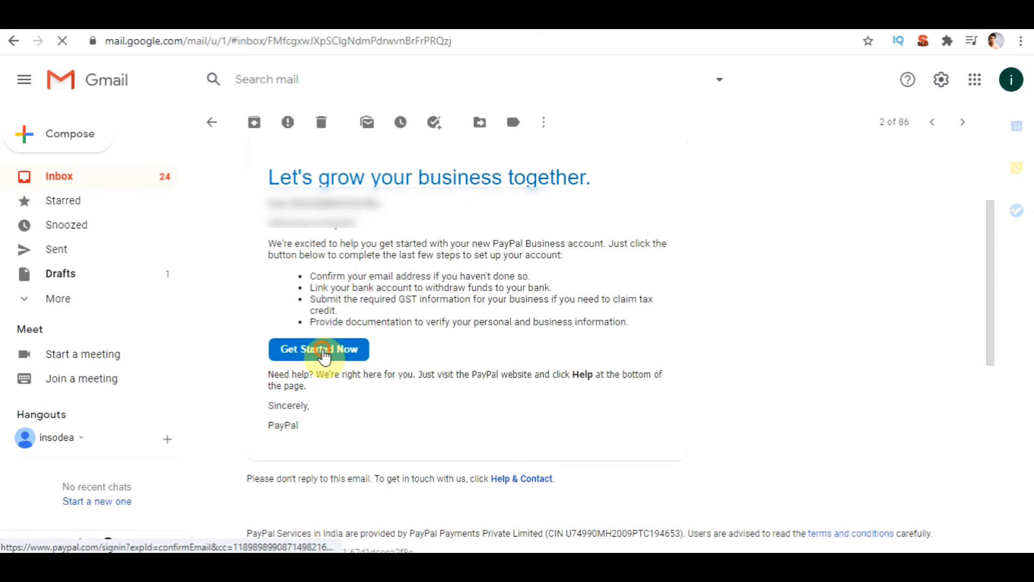
{"action": "left_click", "coordinate": [319, 349]}
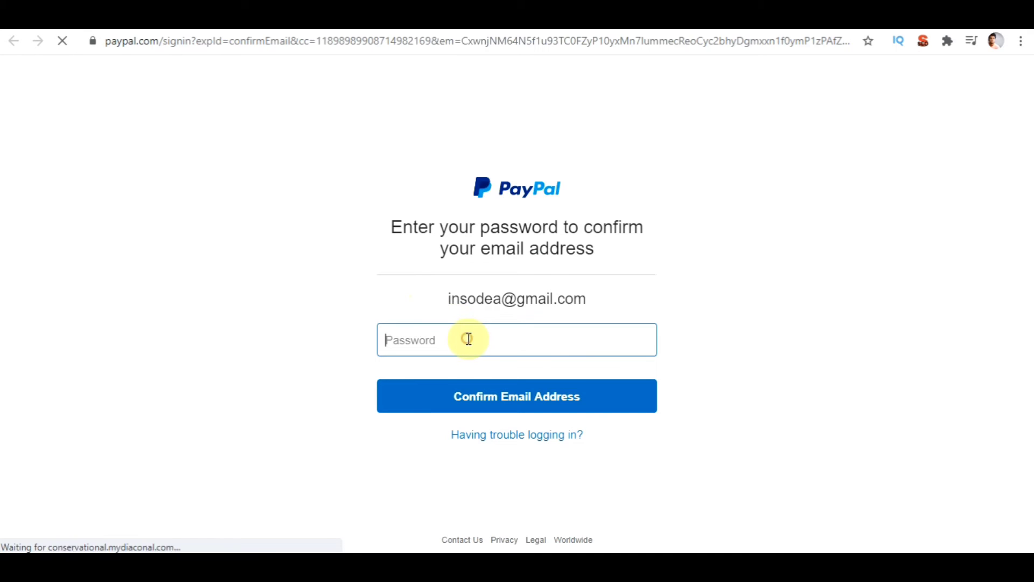
- Enter the password to confirm the email address, then choose 'Link a bank account' on Business Setup
{"action": "type", "text": "•"}
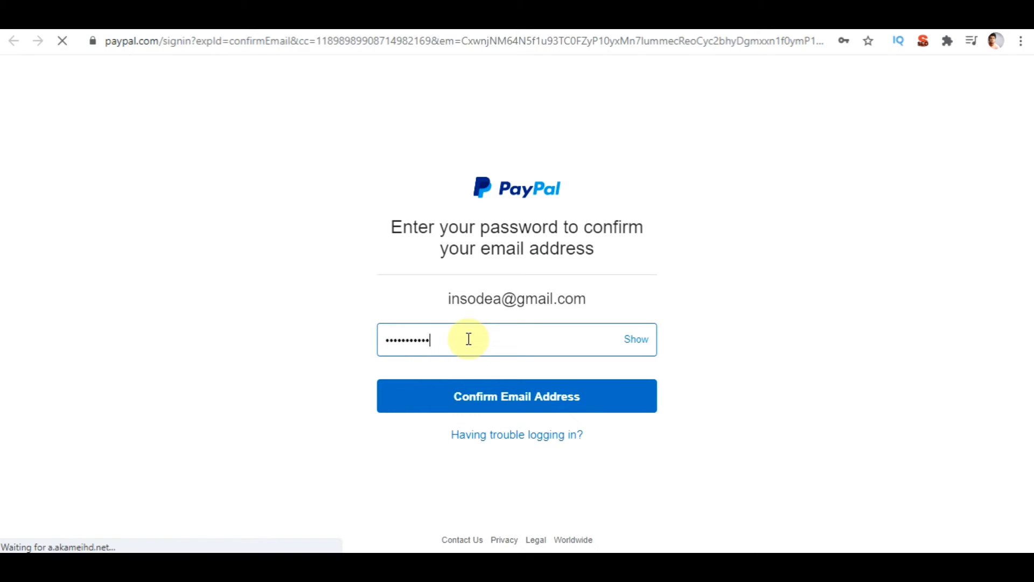
{"action": "left_click", "coordinate": [516, 396]}
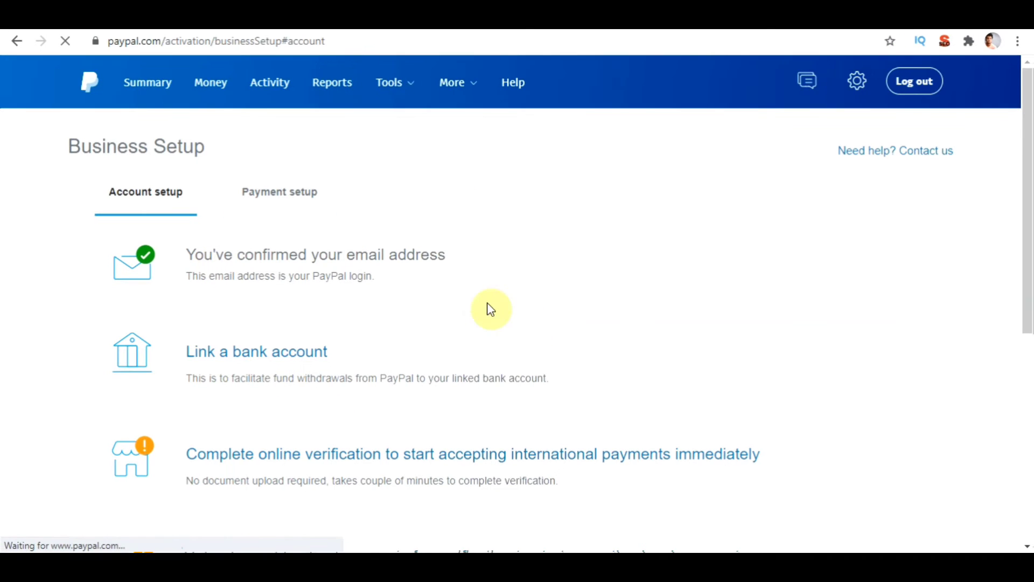
{"action": "left_click", "coordinate": [256, 351]}
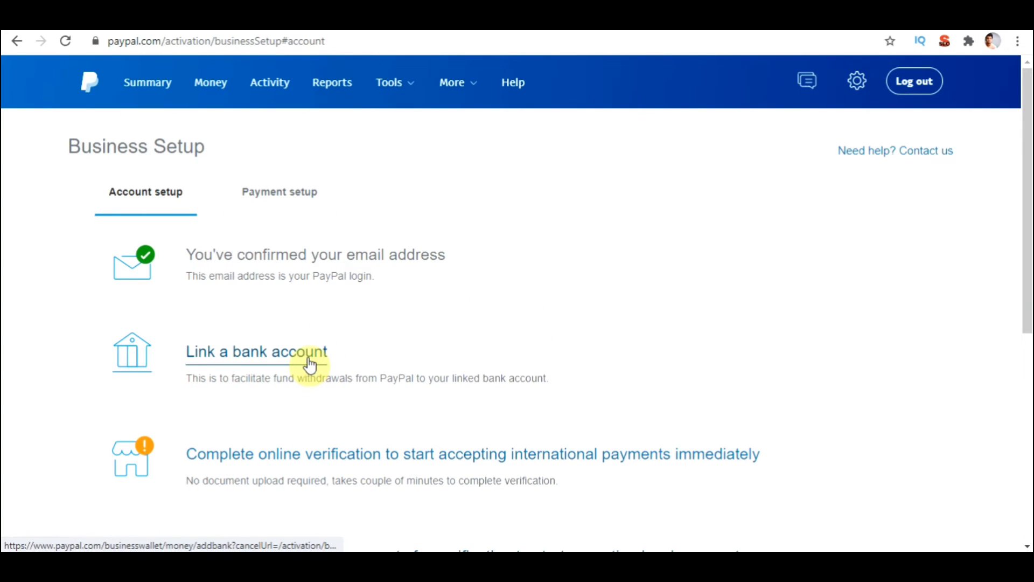
{"action": "left_click", "coordinate": [257, 351]}
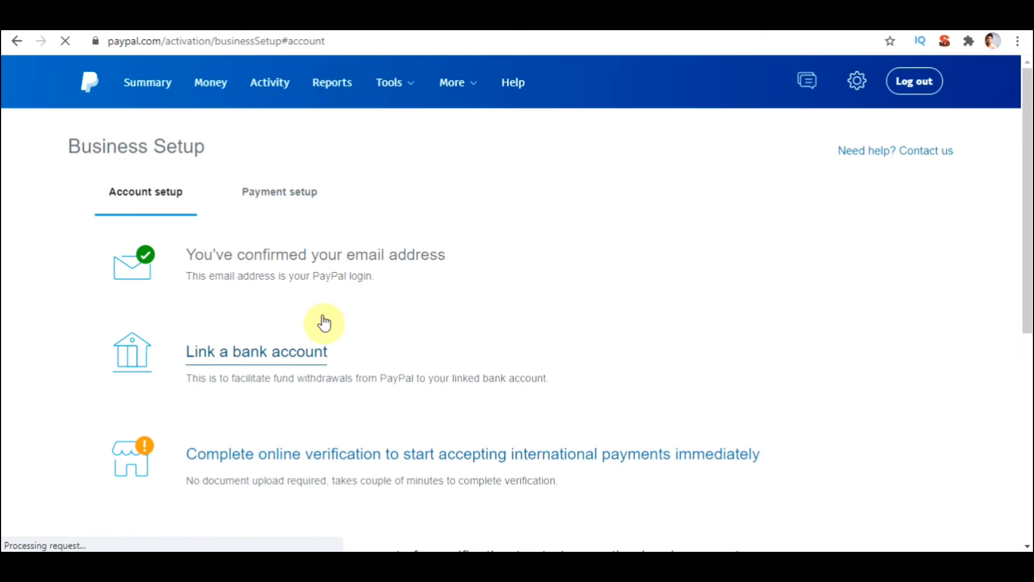
{"action": "left_click", "coordinate": [256, 351]}
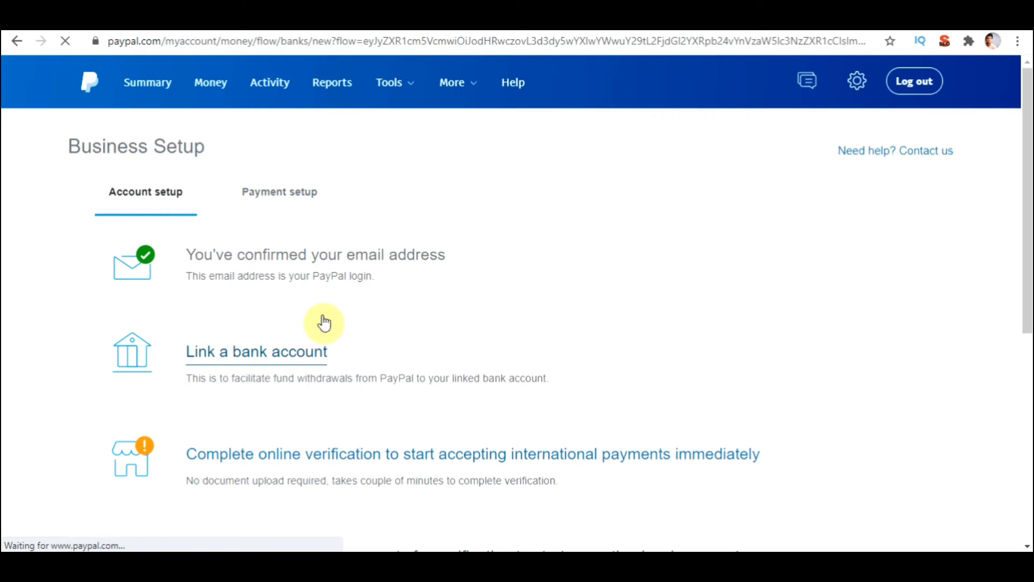
- Enter the bank's NEFT IFSC code and account number for the Business account and submit
{"action": "left_click", "coordinate": [256, 351]}
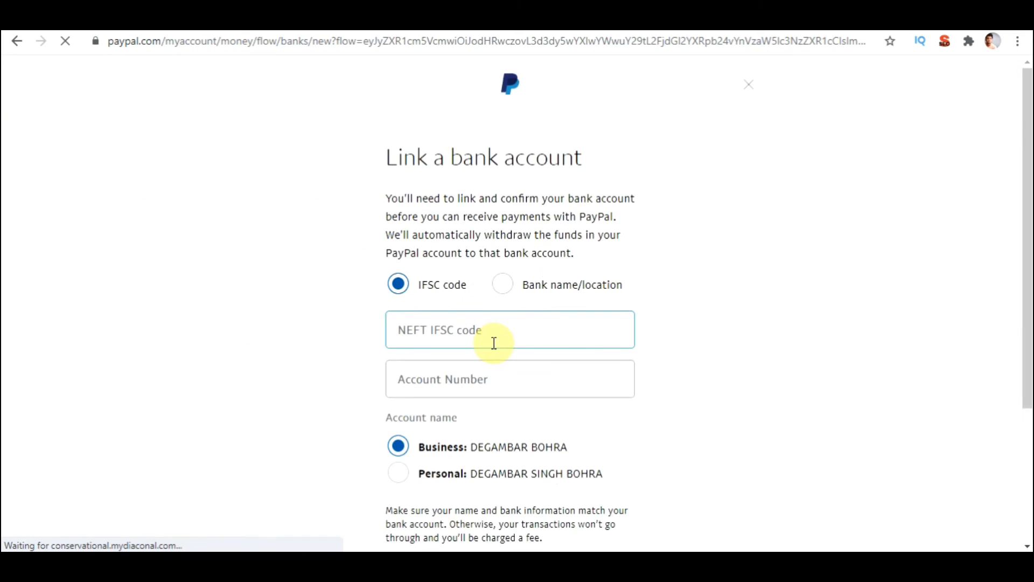
{"action": "left_click", "coordinate": [510, 329]}
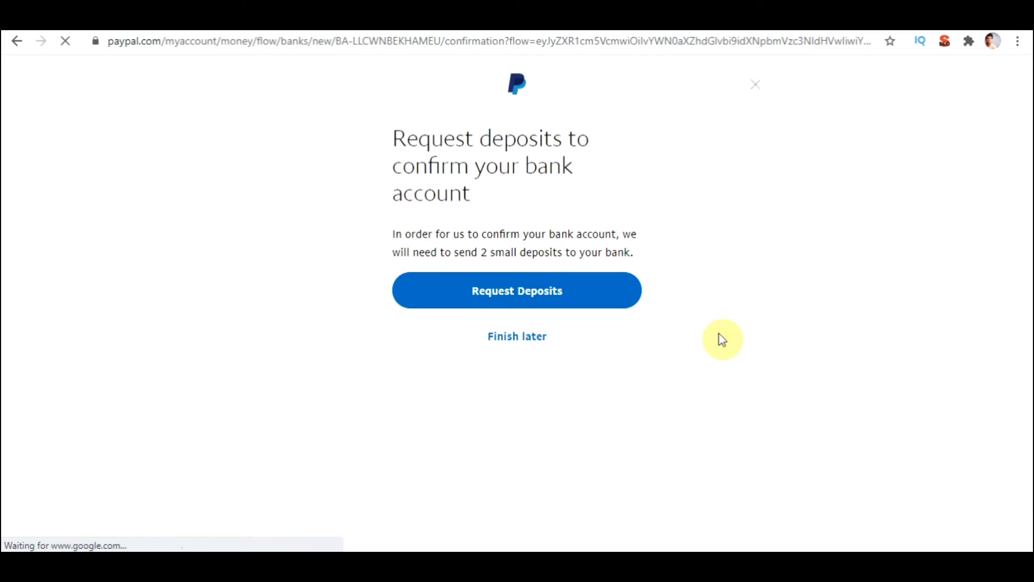
- Request the two small confirmation deposits to the linked bank account
{"action": "left_click", "coordinate": [516, 290]}
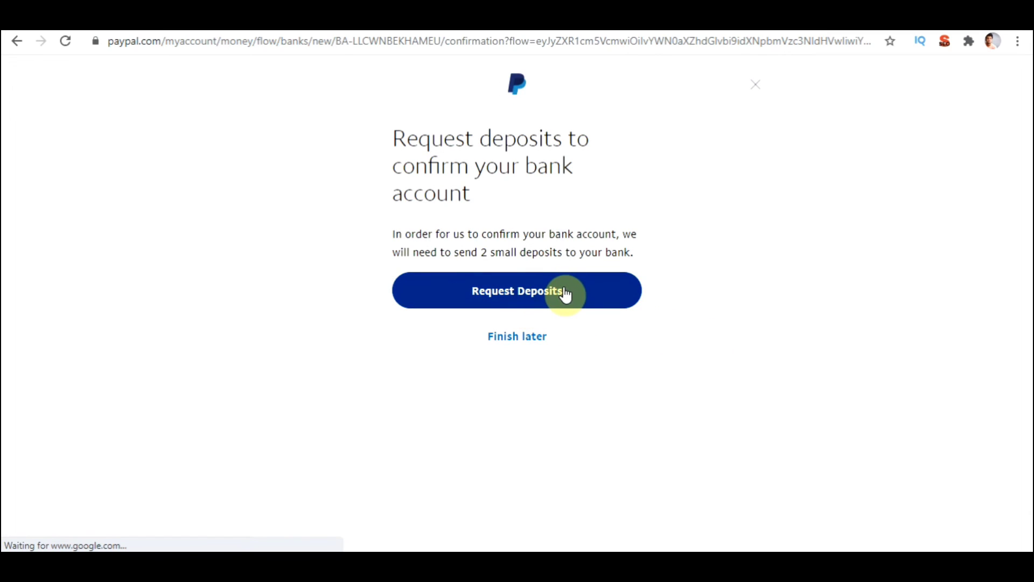
{"action": "left_click", "coordinate": [516, 290]}
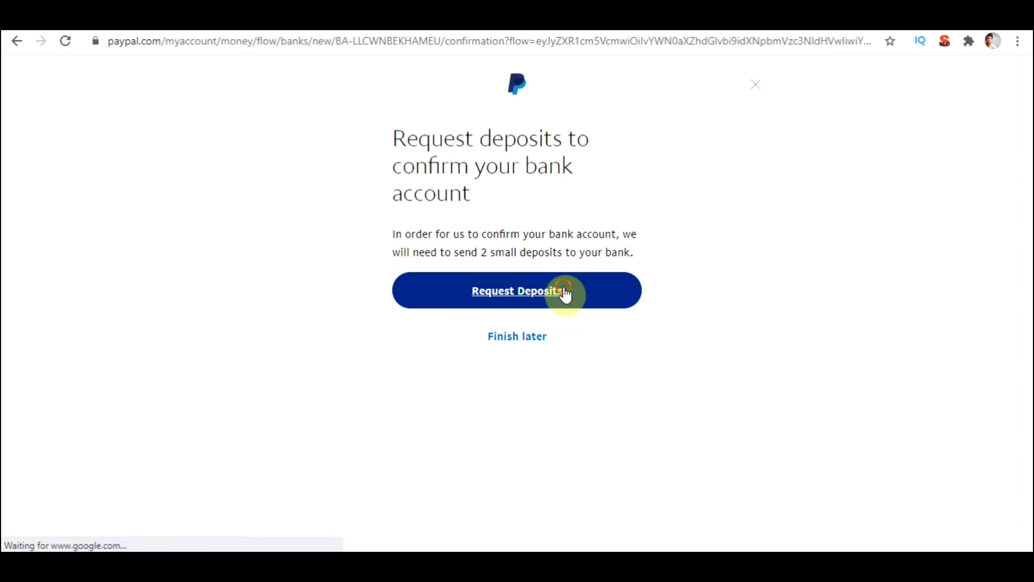
{"action": "left_click", "coordinate": [516, 290]}
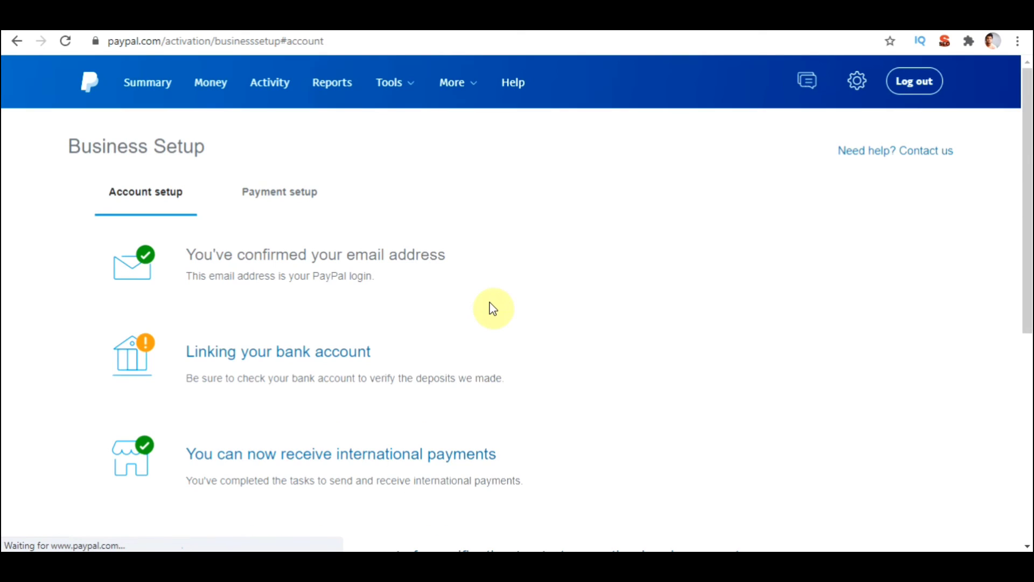
- Choose the Business Setup task to upload identity documents for accepting local payments
{"action": "scroll", "scroll_direction": "down", "scroll_amount": 3}
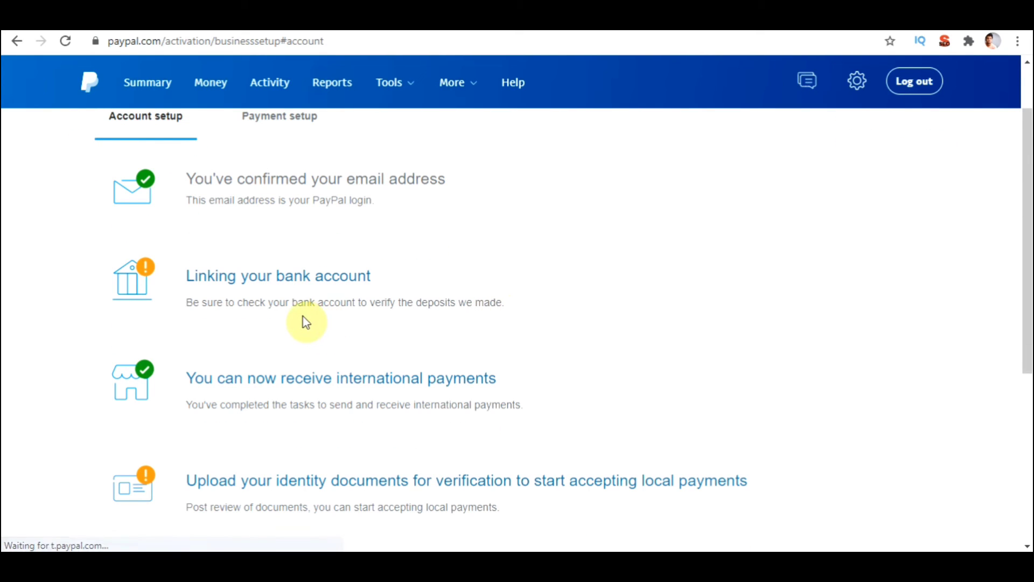
{"action": "scroll", "scroll_direction": "down", "scroll_amount": 3}
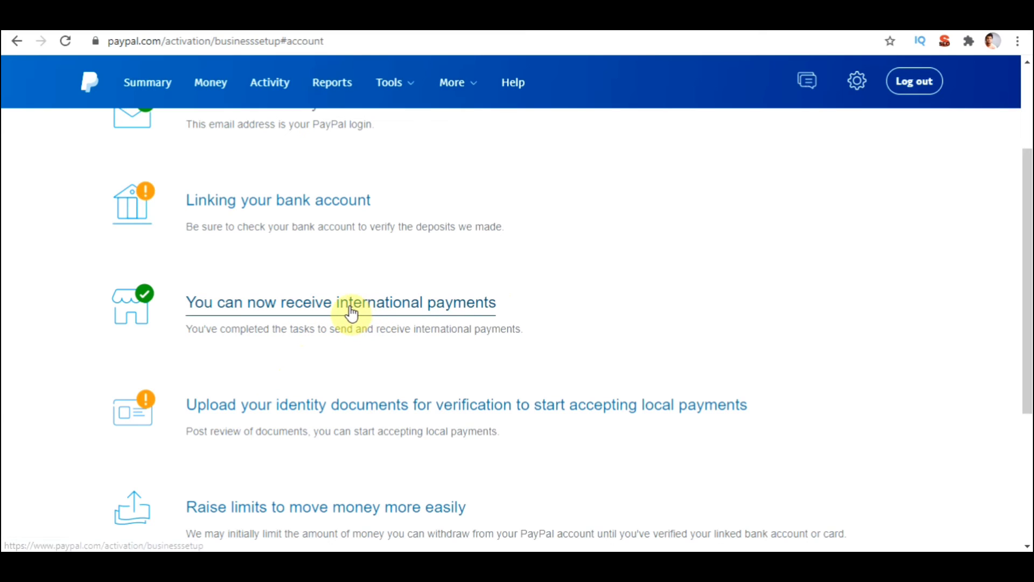
{"action": "mouse_move", "coordinate": [345, 367]}
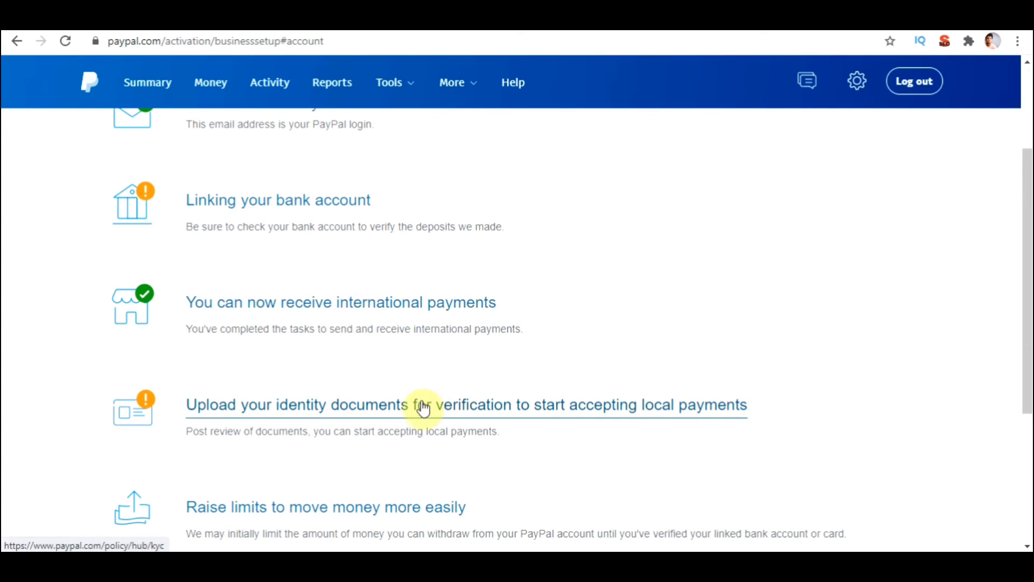
{"action": "left_click", "coordinate": [422, 404]}
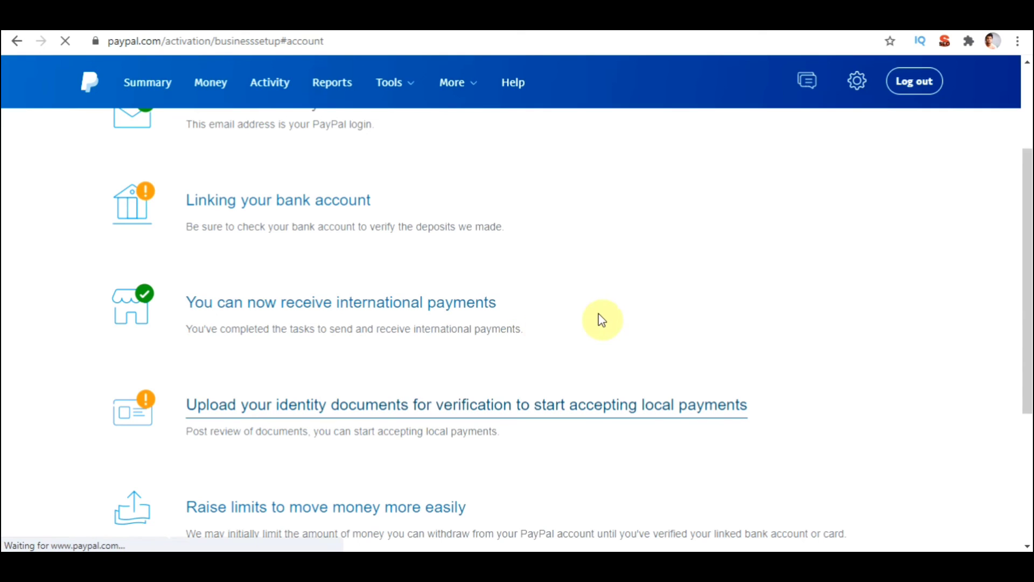
{"action": "left_click", "coordinate": [466, 404]}
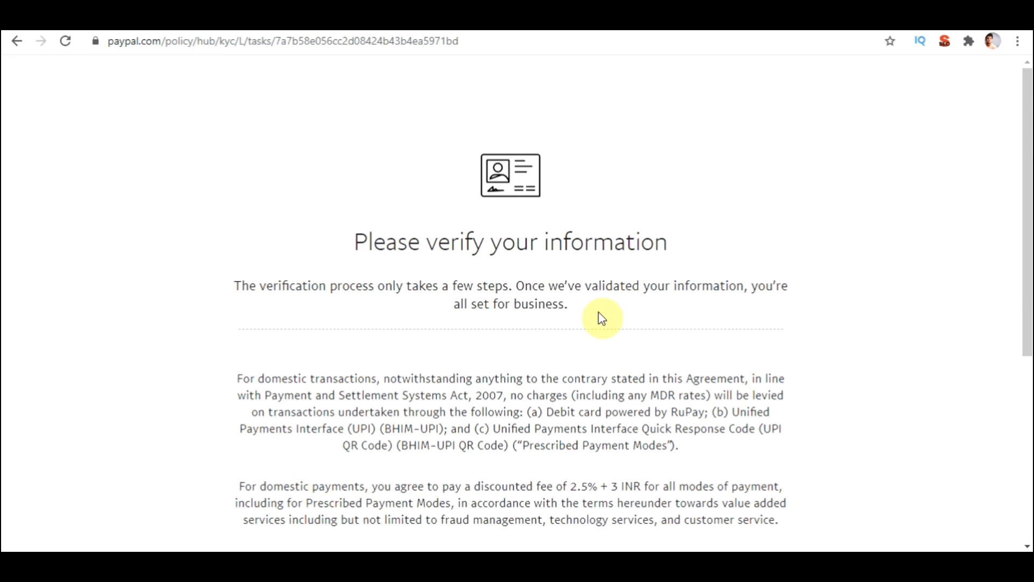
- Review the KYC consent terms and choose 'Agree and Get Started' to begin verification
{"action": "scroll", "scroll_direction": "down", "scroll_amount": 3}
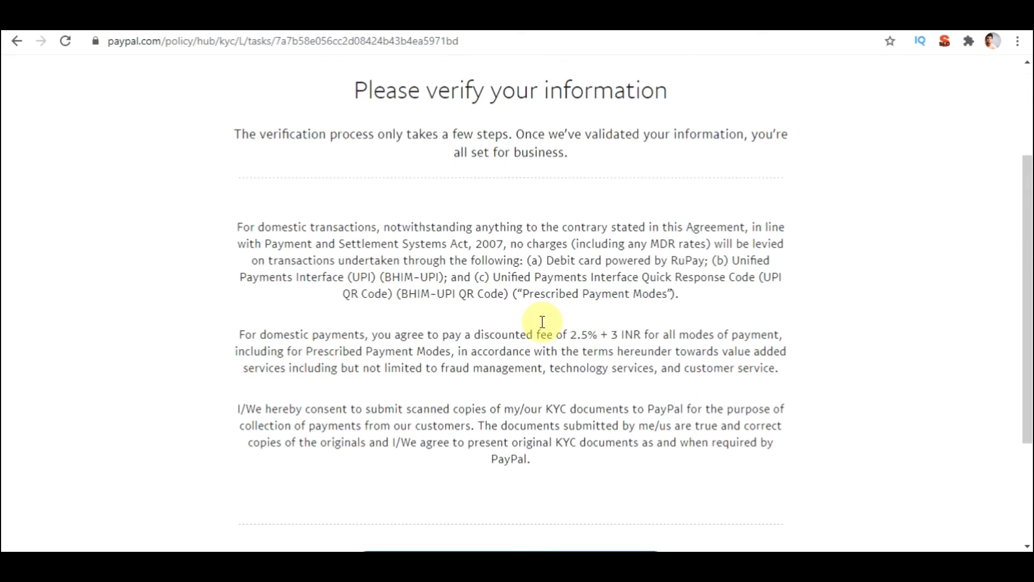
{"action": "scroll", "scroll_direction": "down", "scroll_amount": 3}
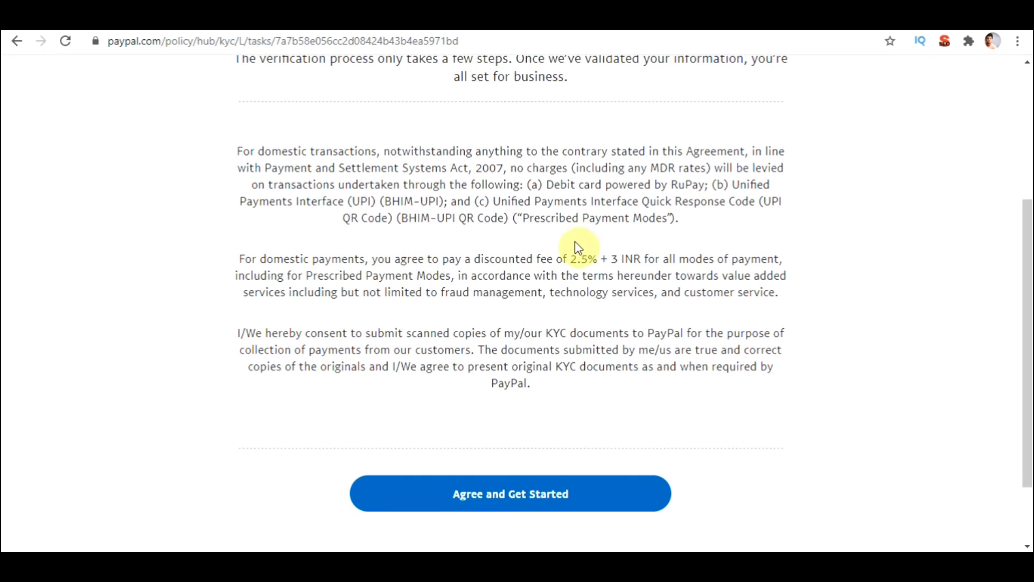
{"action": "scroll", "scroll_direction": "down", "scroll_amount": 3}
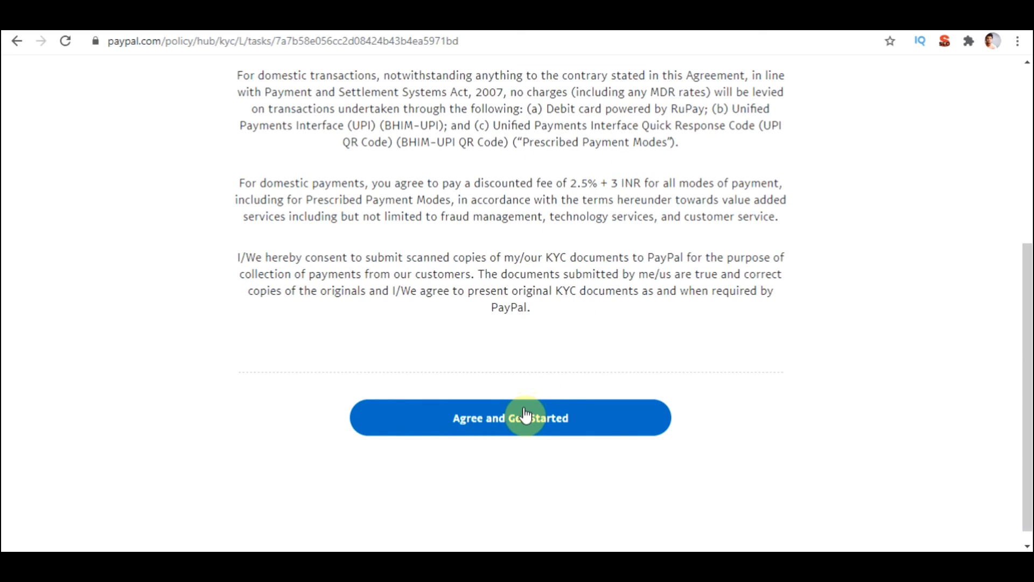
{"action": "left_click", "coordinate": [509, 417]}
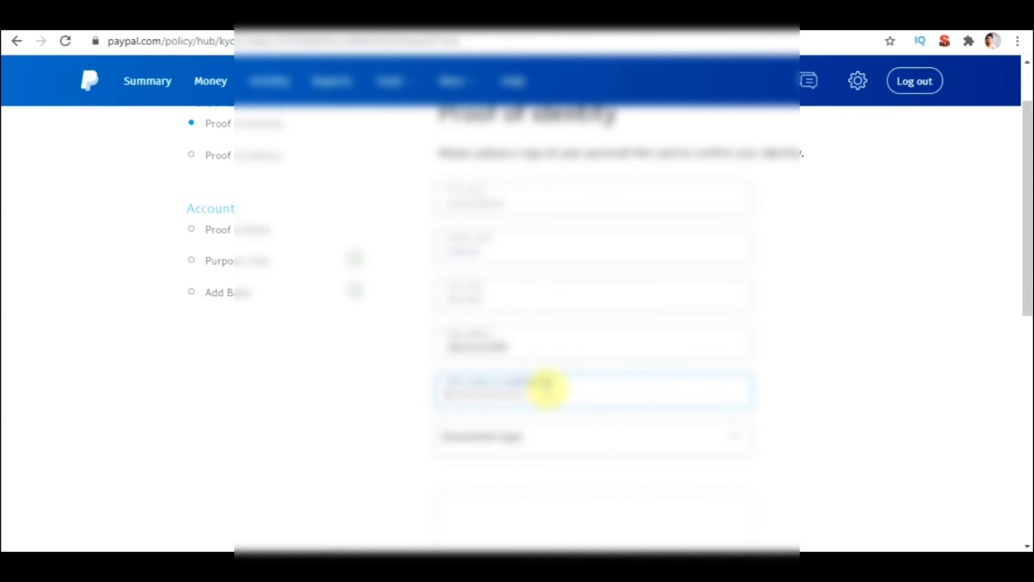
{"action": "mouse_move", "coordinate": [778, 333]}
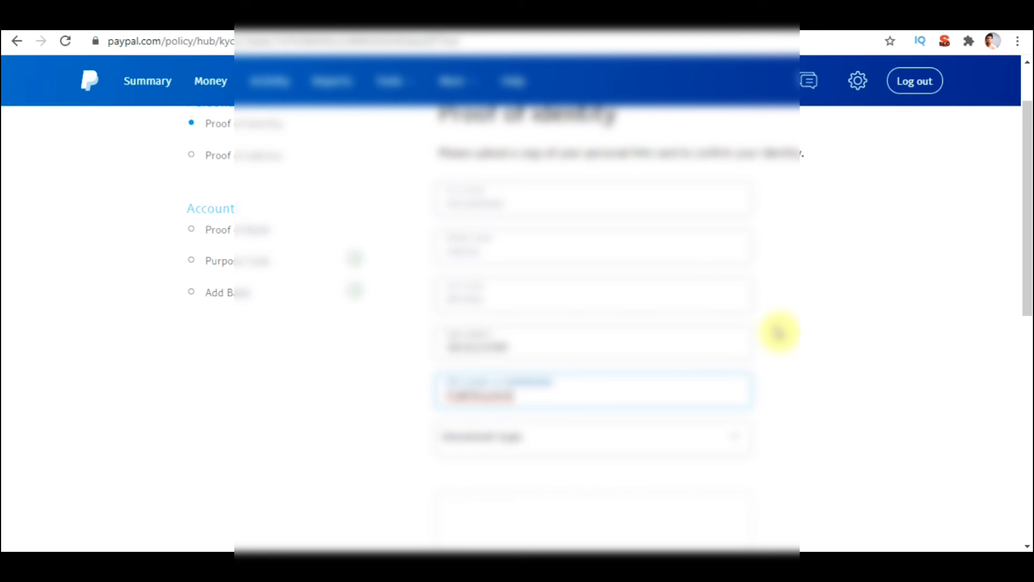
- Scroll through the Proof of Identity form and return to the Business Setup checklist
{"action": "scroll", "scroll_direction": "down", "scroll_amount": 3}
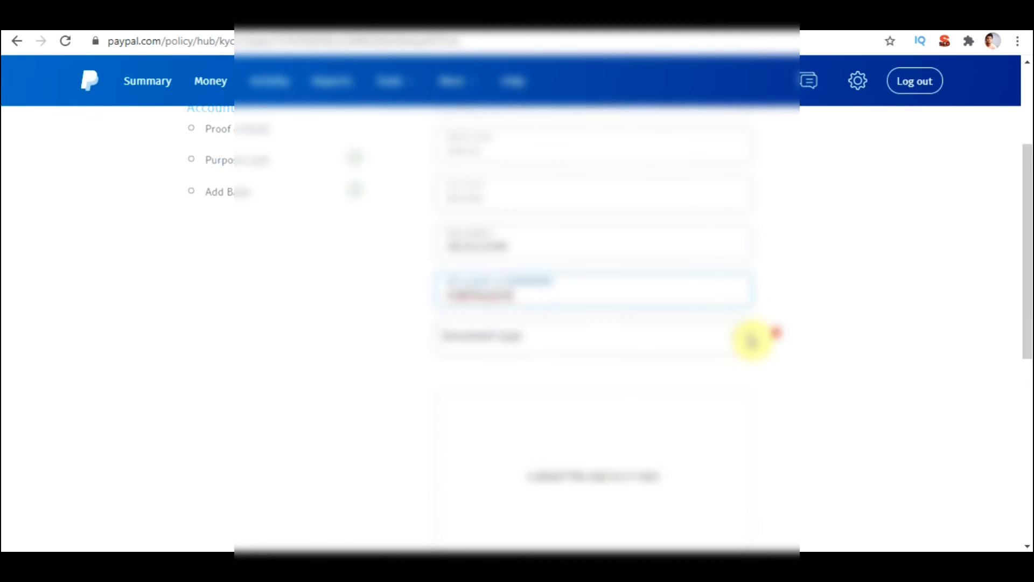
{"action": "scroll", "scroll_direction": "down", "scroll_amount": 3}
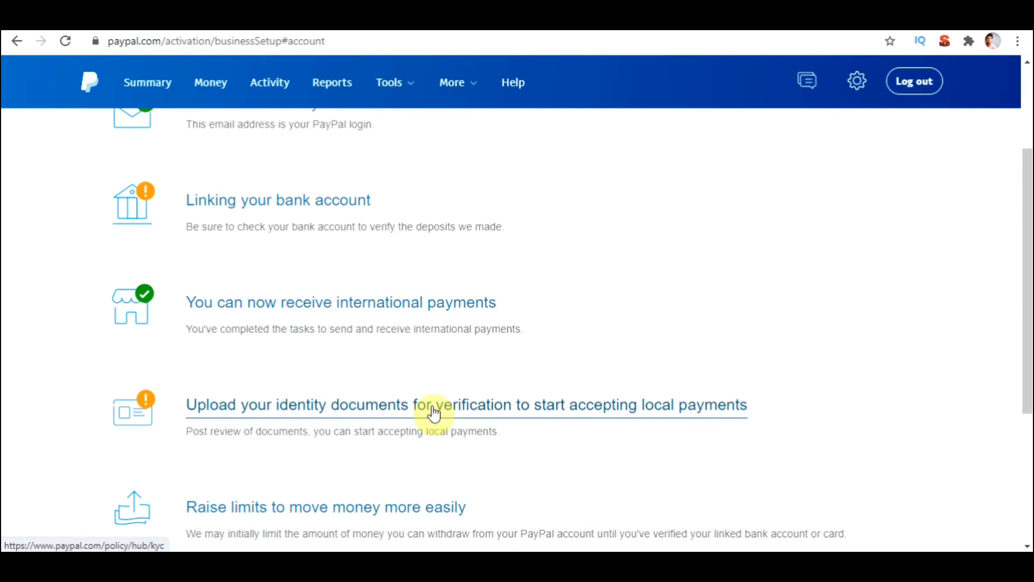
{"action": "scroll", "scroll_direction": "down", "scroll_amount": 3}
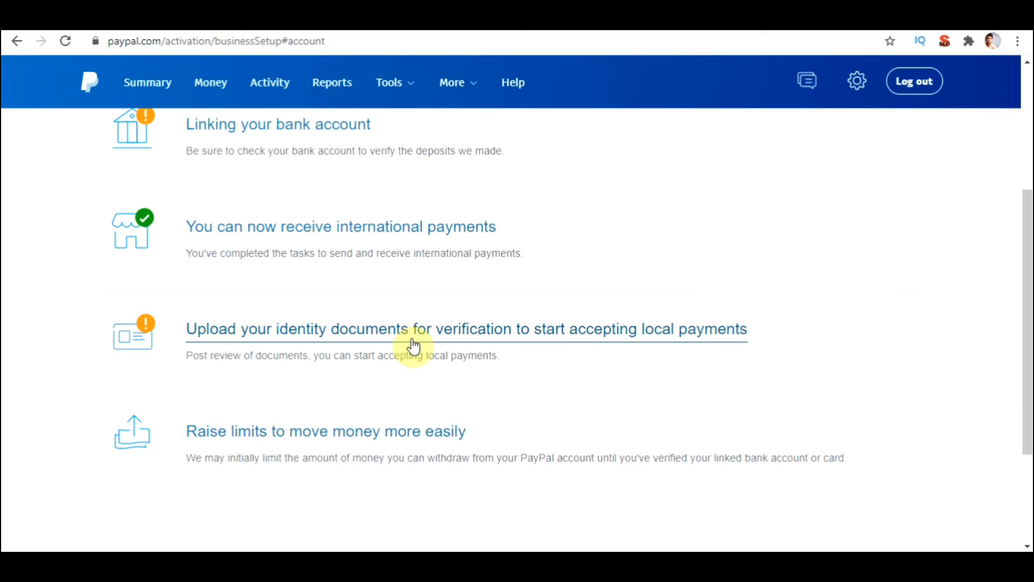